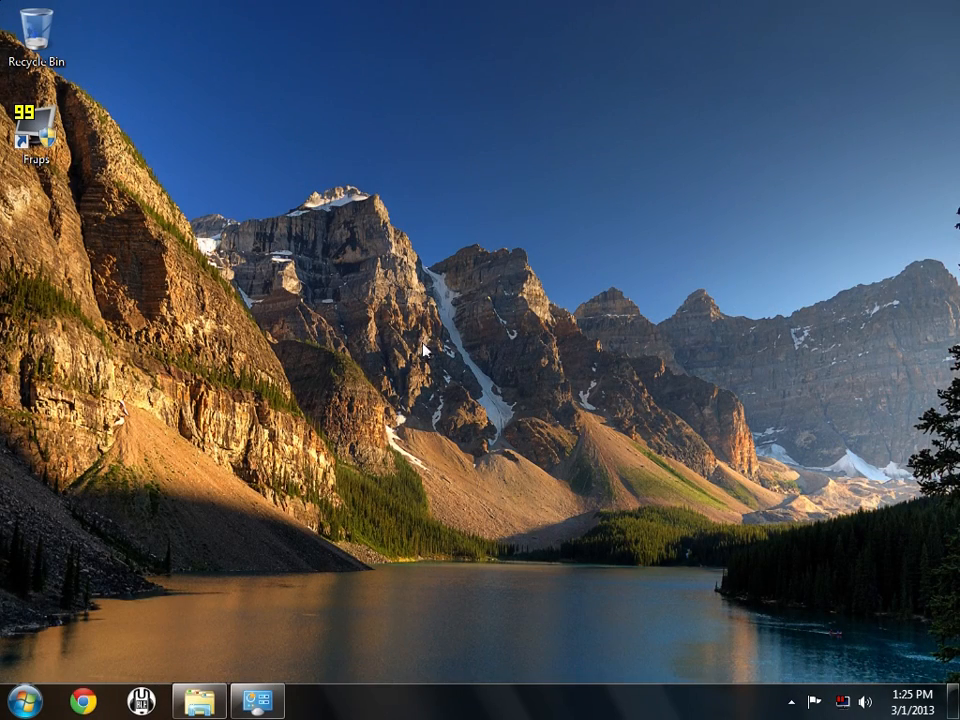
mouse_move(460, 56)
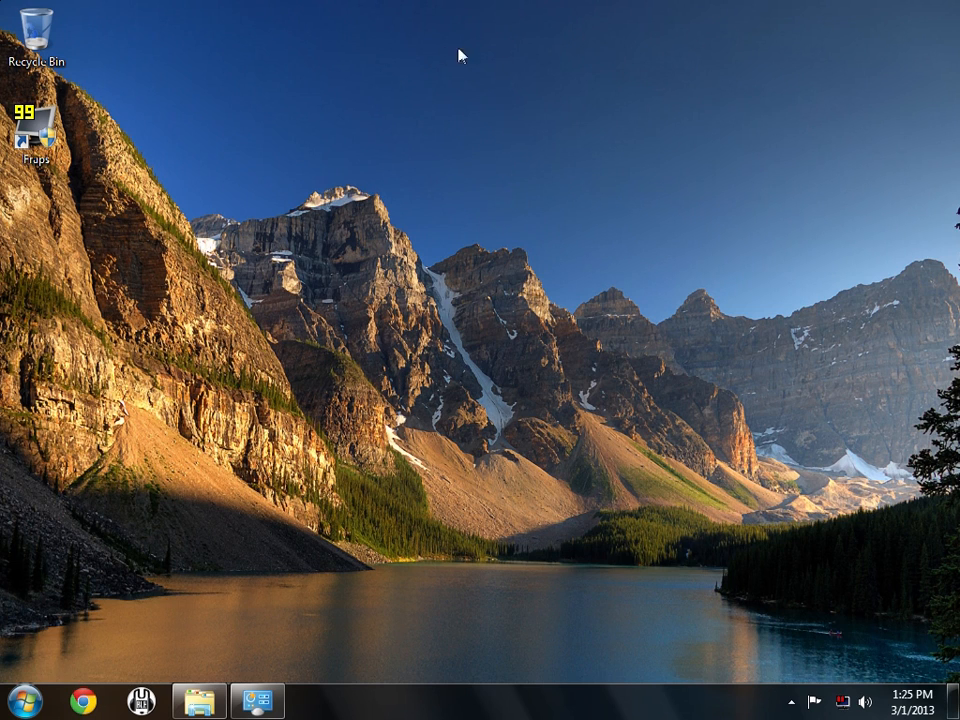
mouse_move(500, 298)
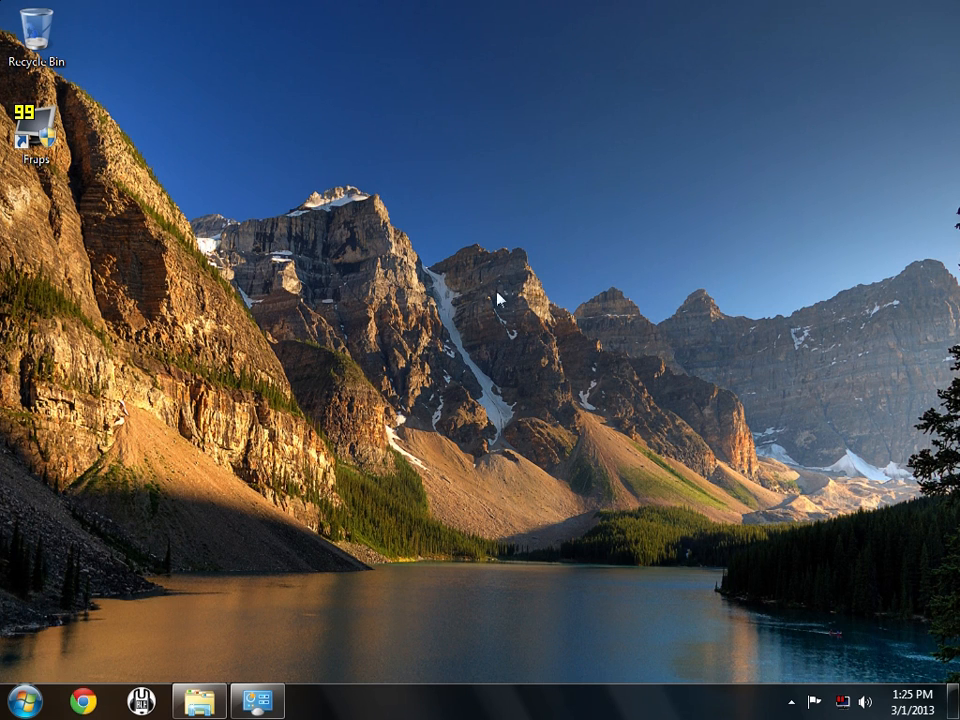
mouse_move(264, 496)
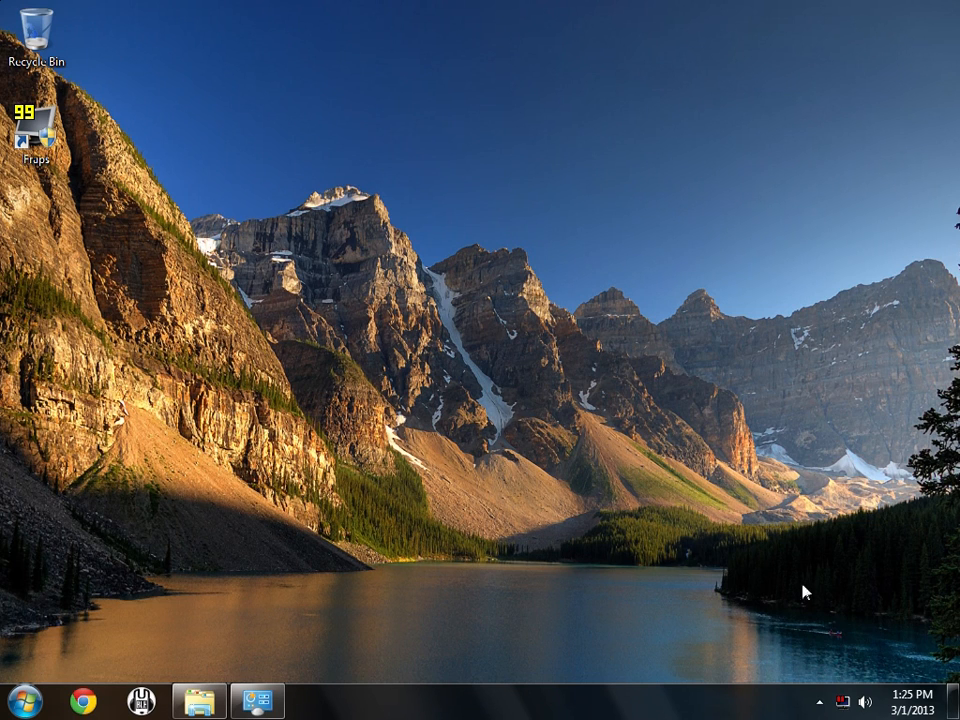
mouse_move(520, 698)
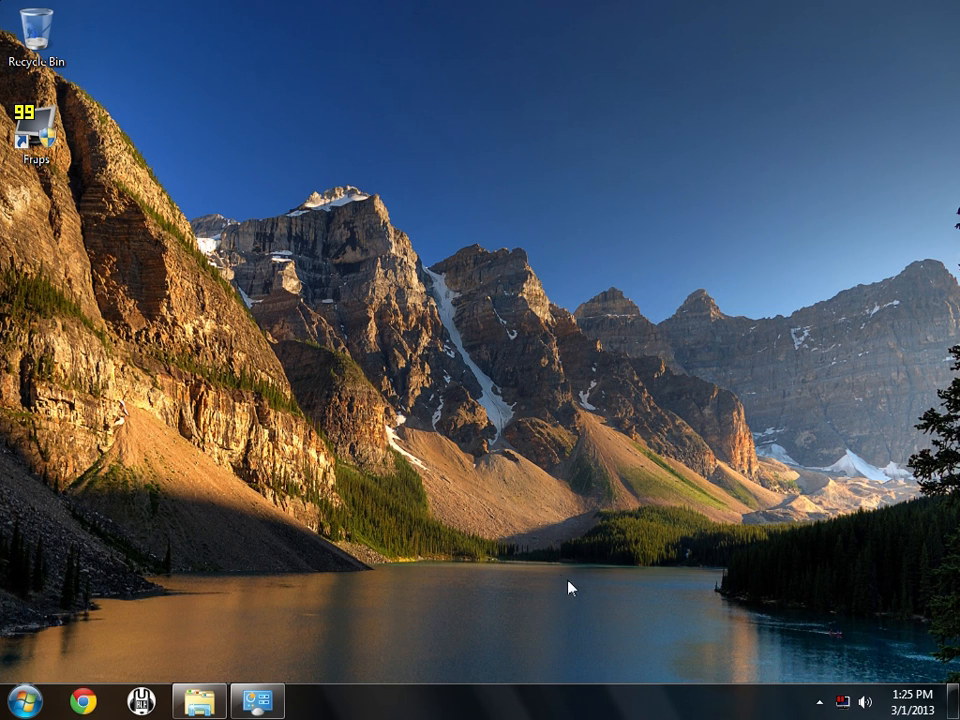
mouse_move(532, 548)
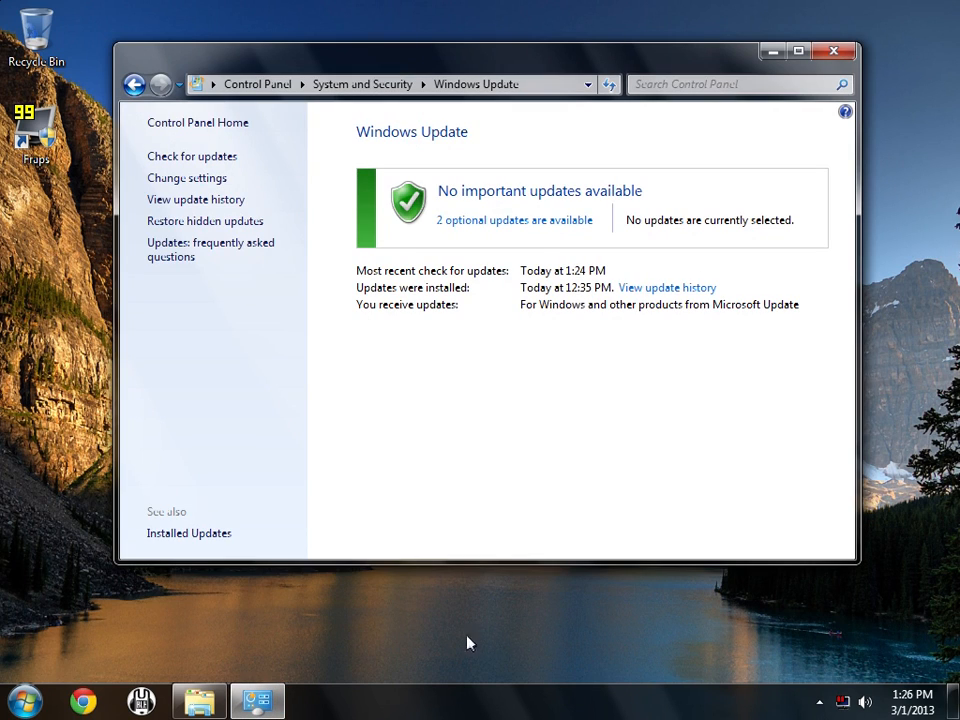
Step: Show the two optional updates and view the Internet Explorer 10 entry's details
click(514, 220)
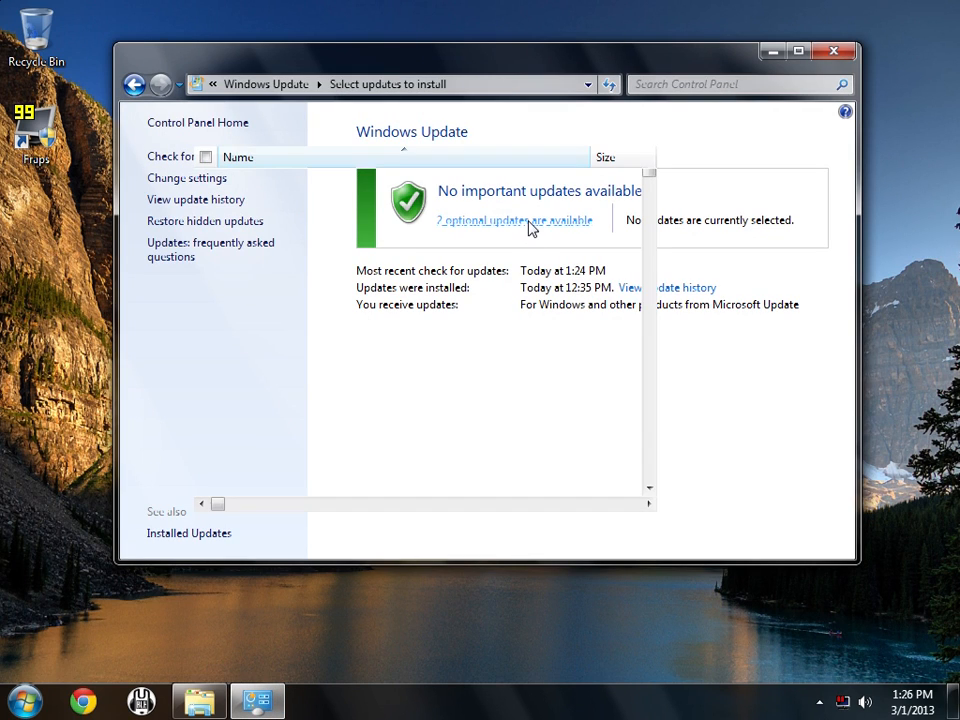
click(512, 220)
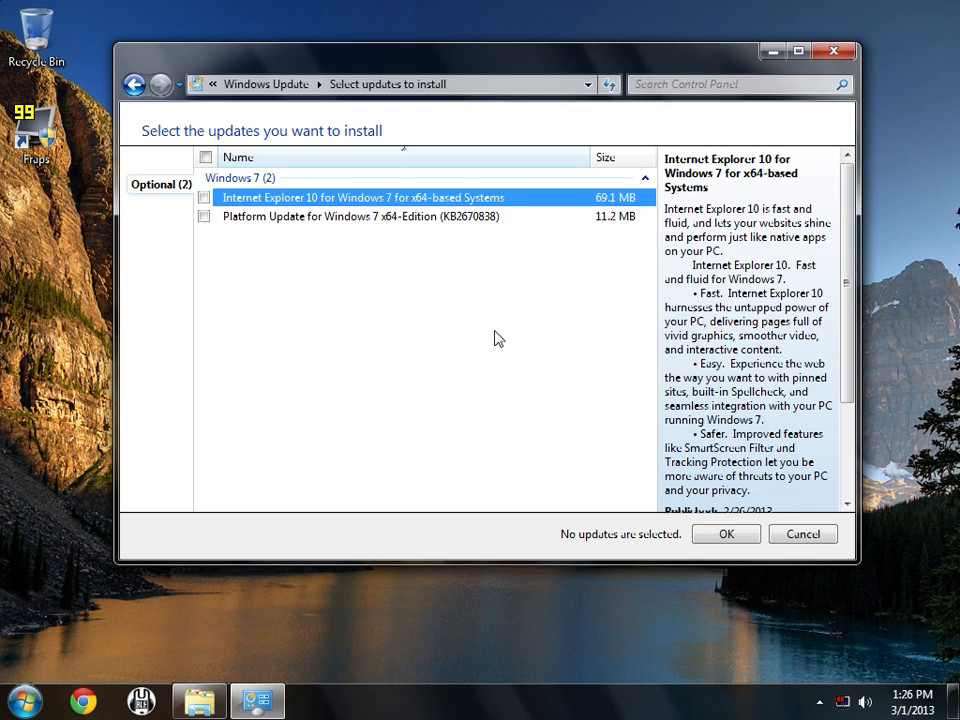
mouse_move(476, 346)
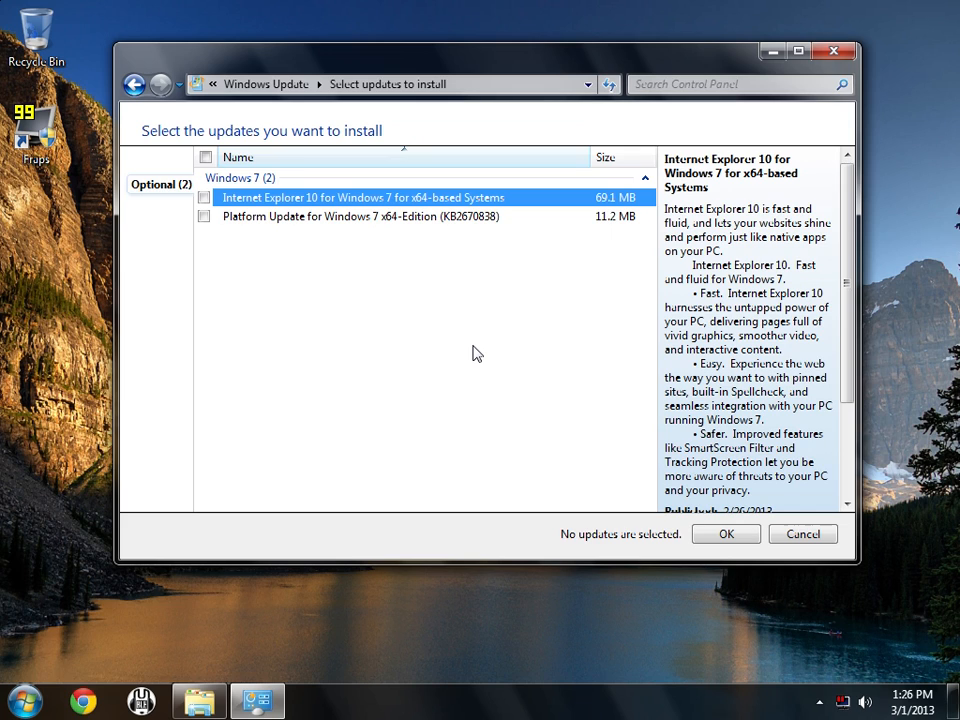
mouse_move(310, 228)
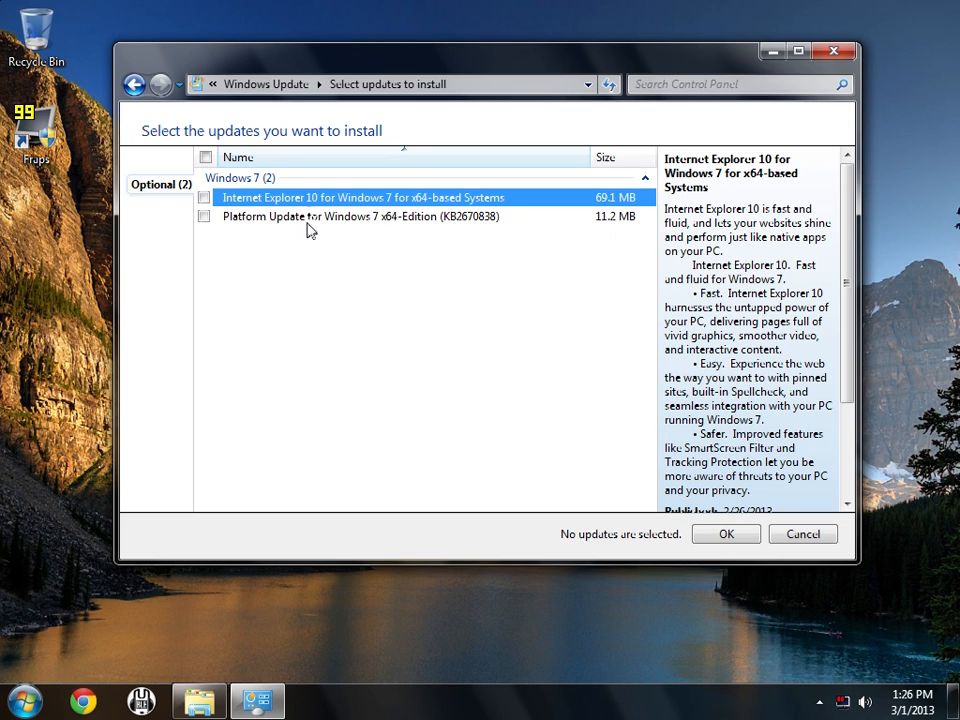
mouse_move(352, 210)
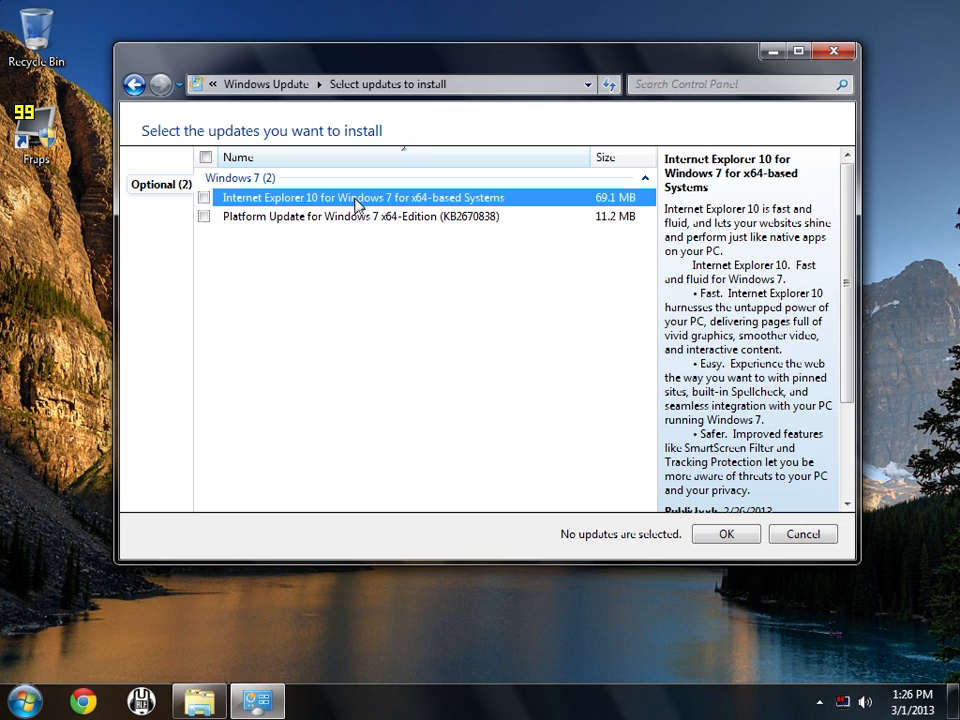
mouse_move(532, 282)
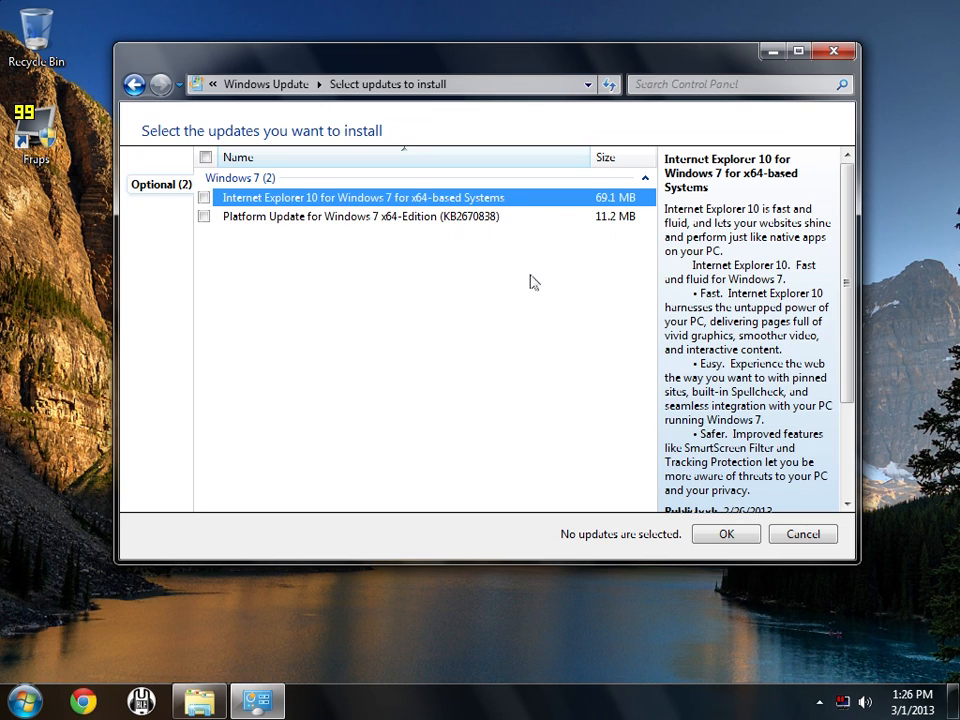
Step: Select the Platform Update for Windows 7 x64-Edition (KB2670838) to show its description
click(360, 216)
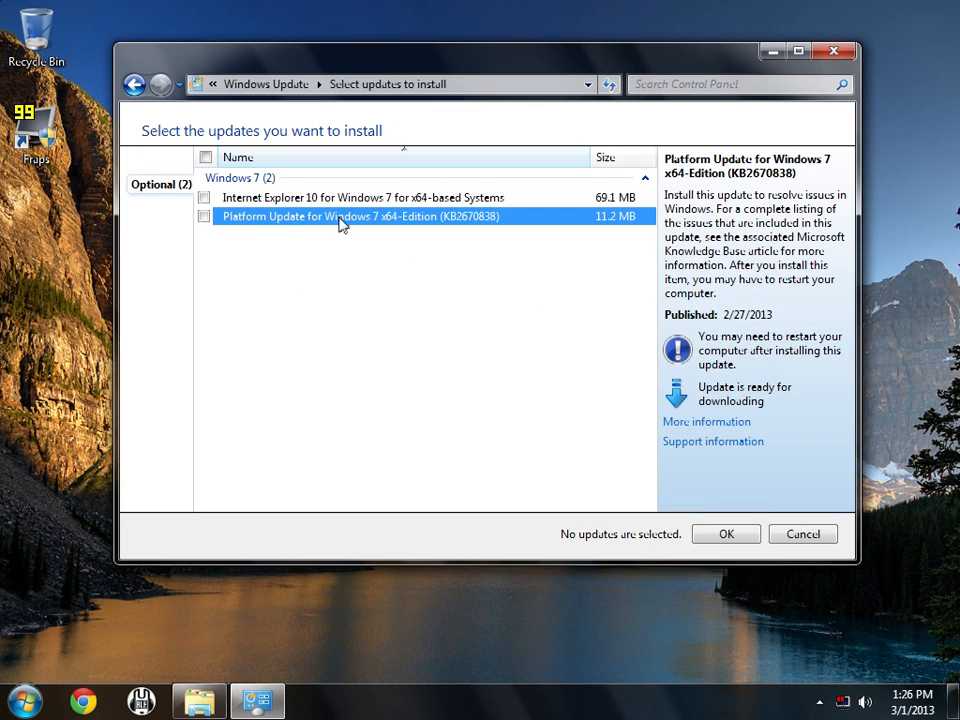
mouse_move(444, 228)
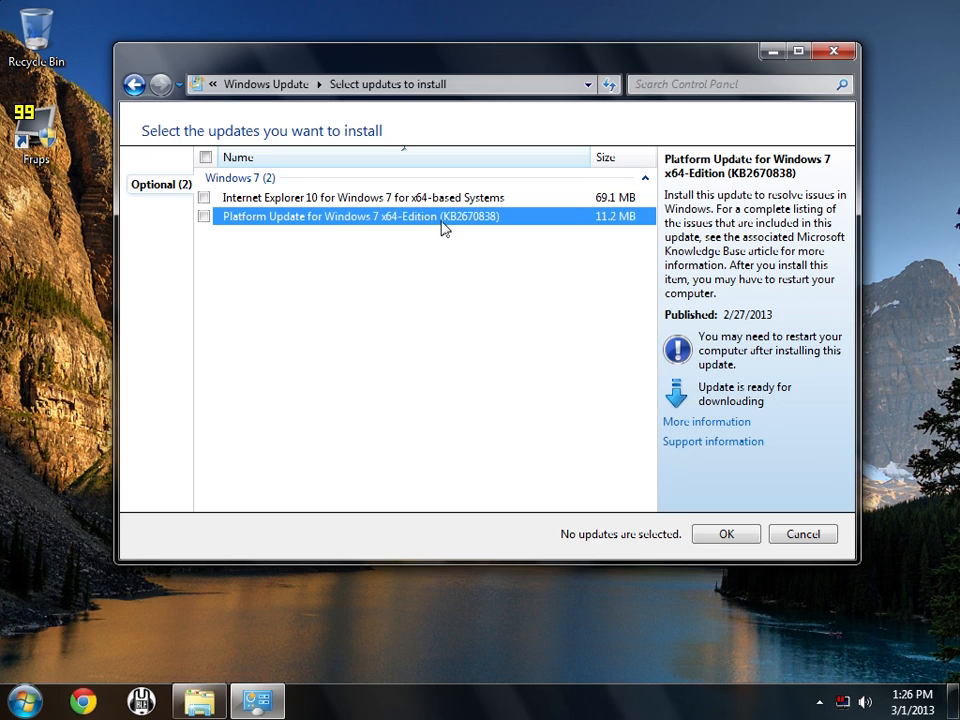
mouse_move(478, 230)
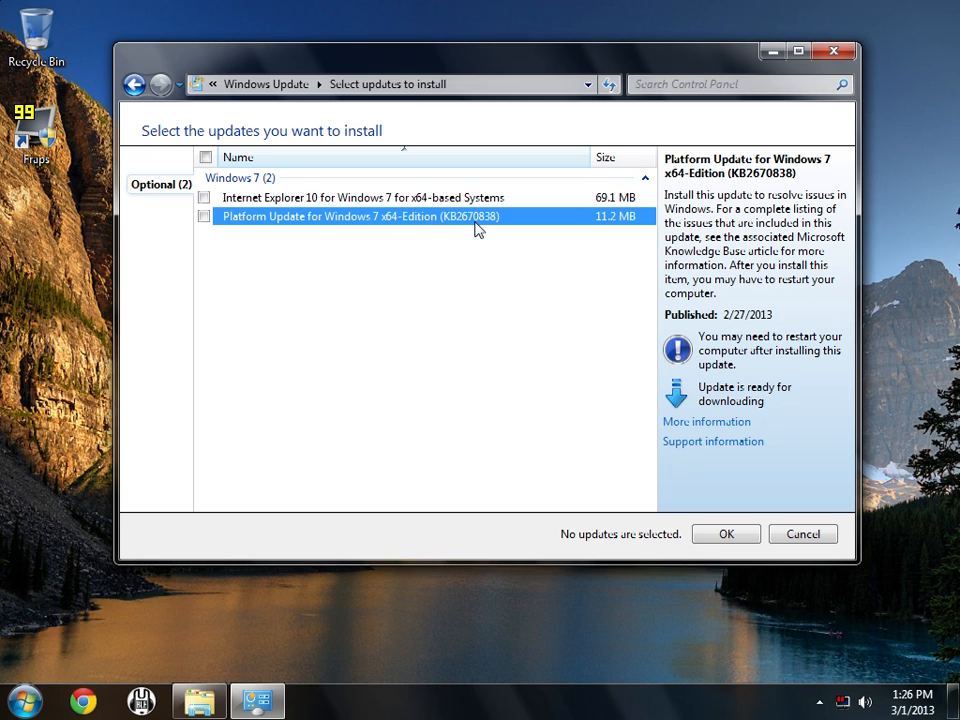
mouse_move(480, 216)
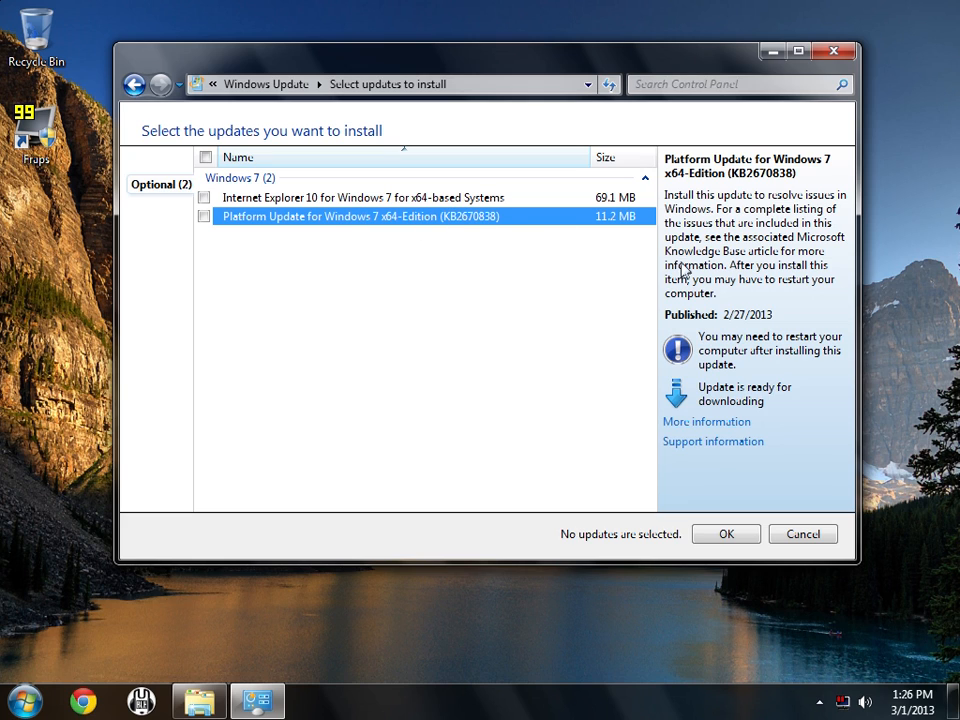
mouse_move(518, 220)
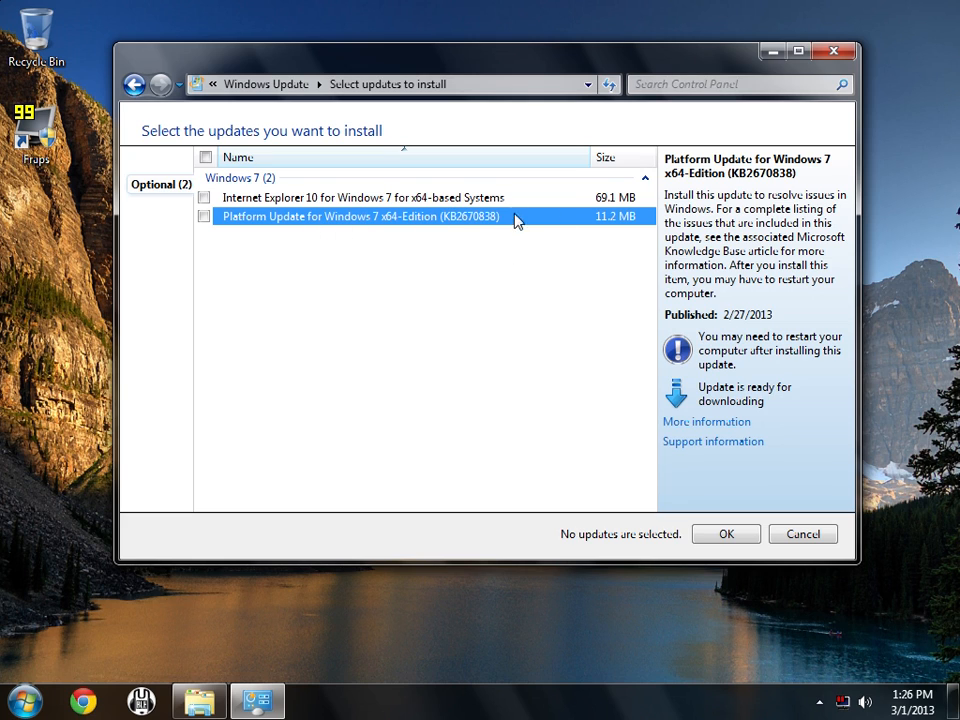
mouse_move(482, 260)
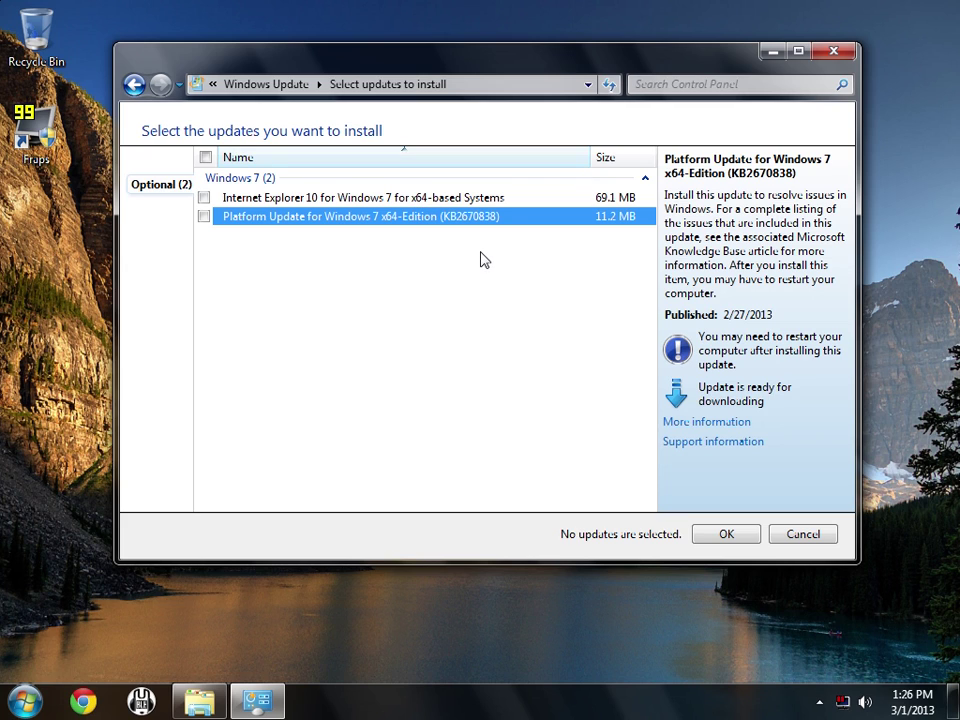
mouse_move(380, 280)
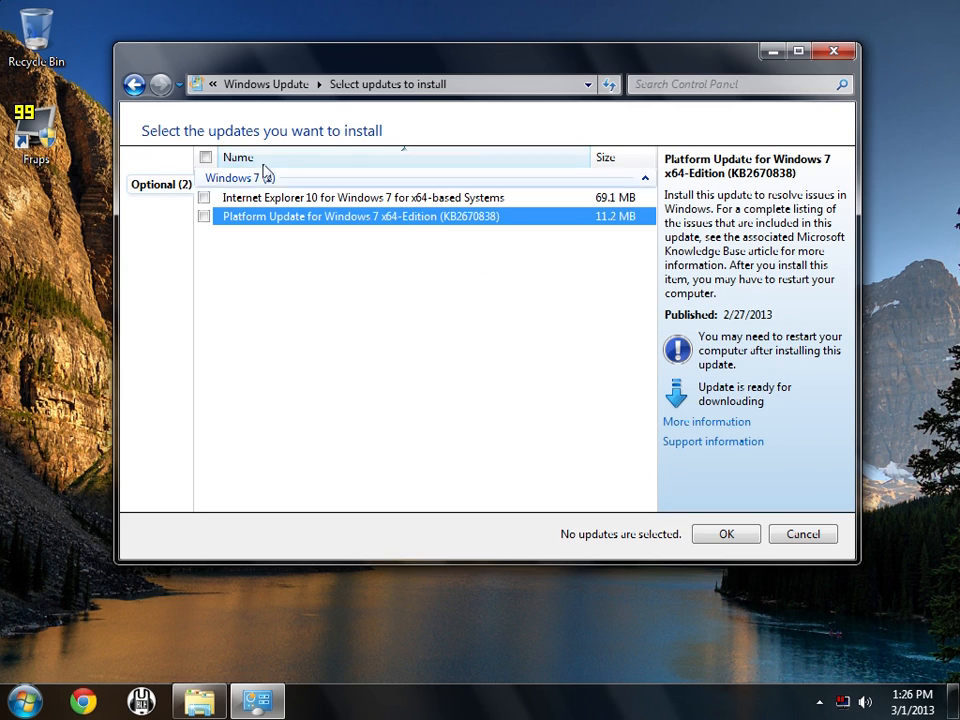
mouse_move(308, 228)
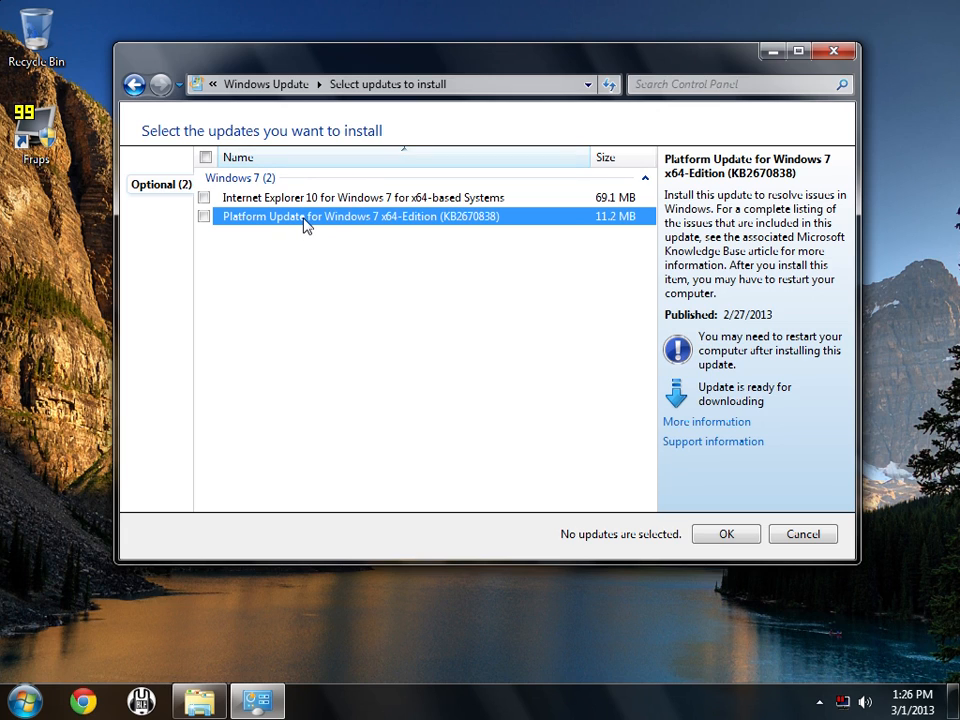
mouse_move(350, 204)
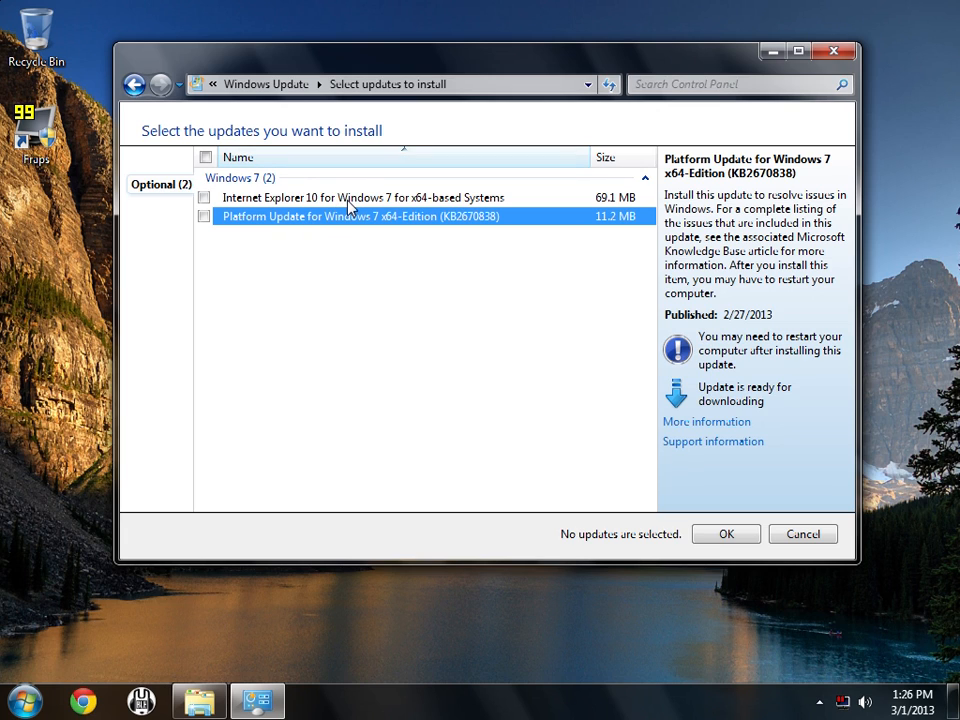
mouse_move(384, 216)
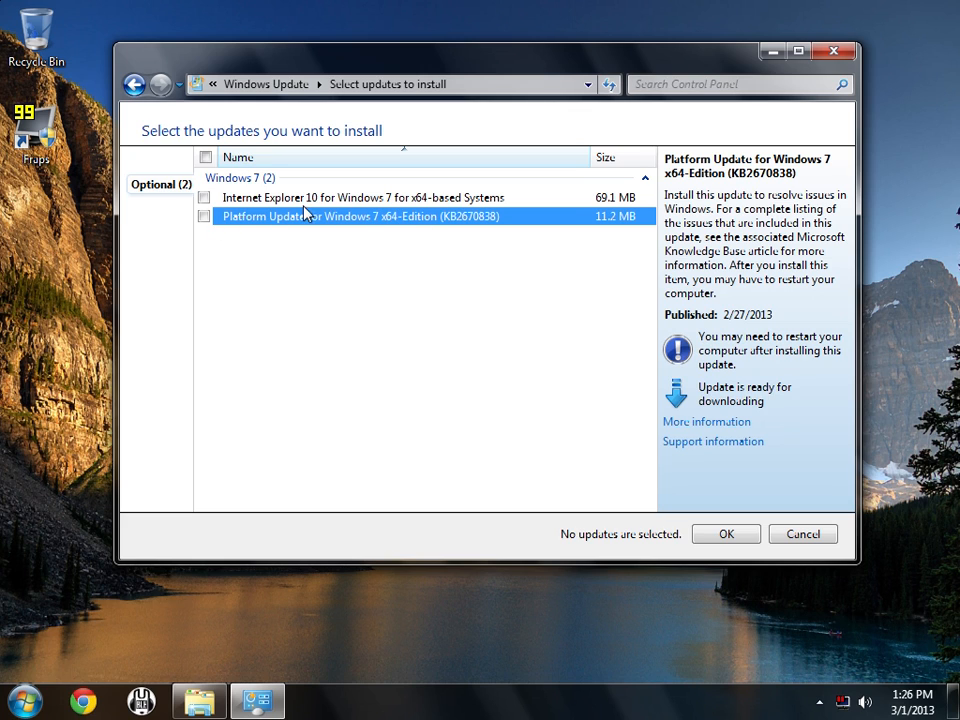
mouse_move(600, 220)
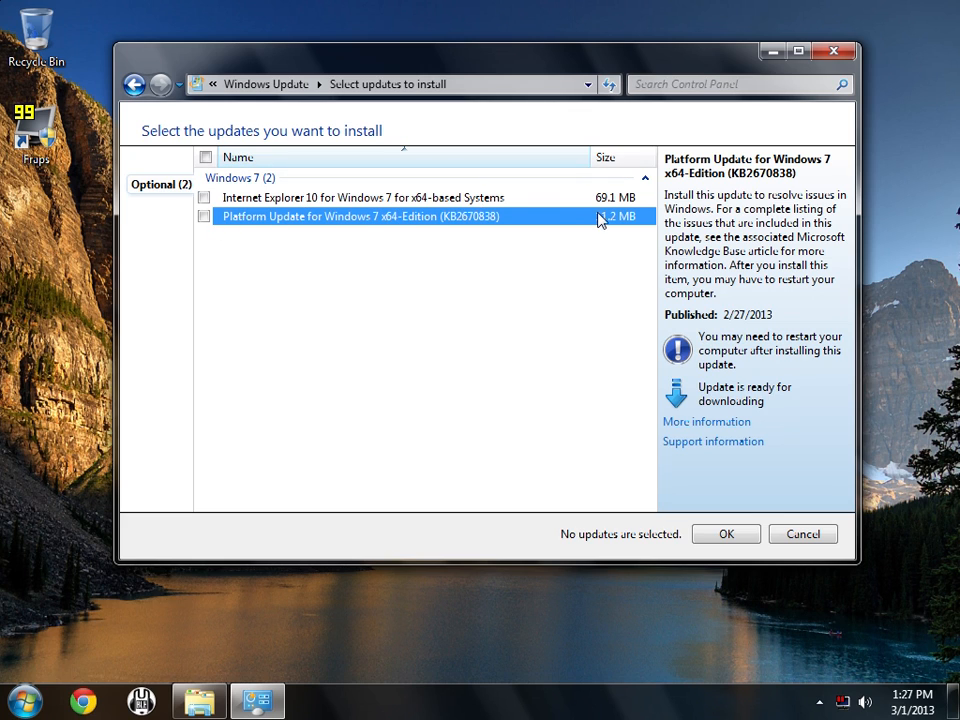
mouse_move(360, 196)
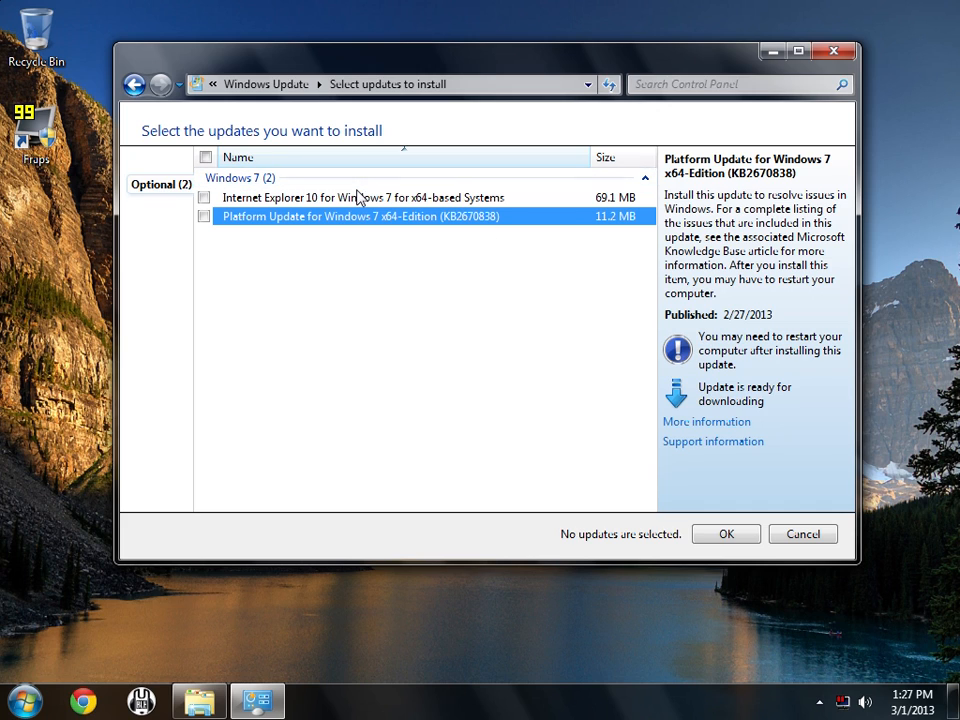
mouse_move(684, 244)
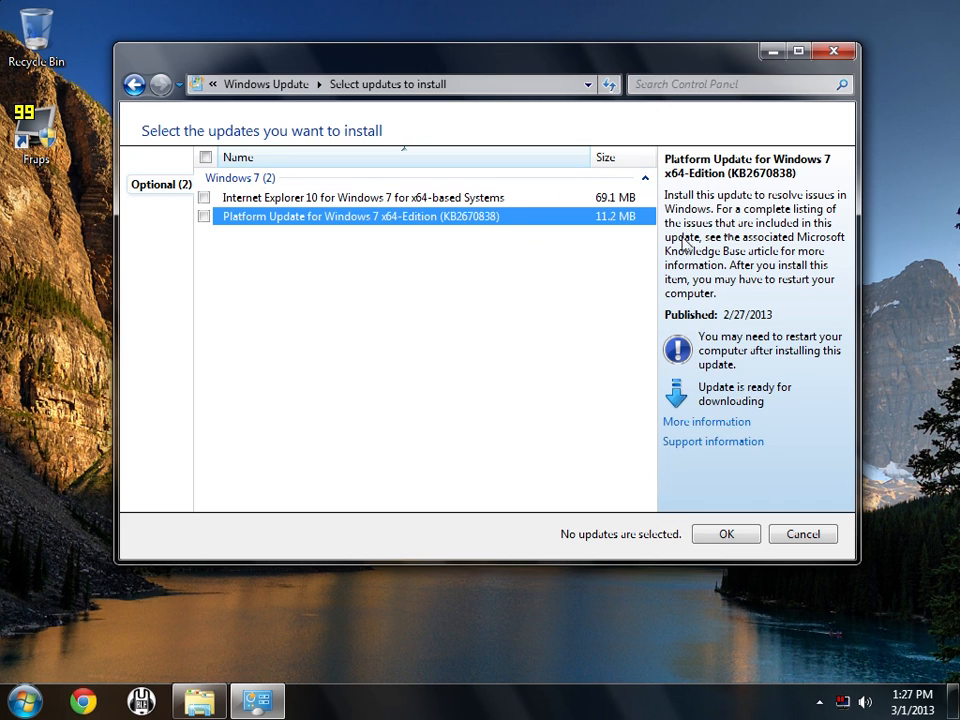
mouse_move(740, 438)
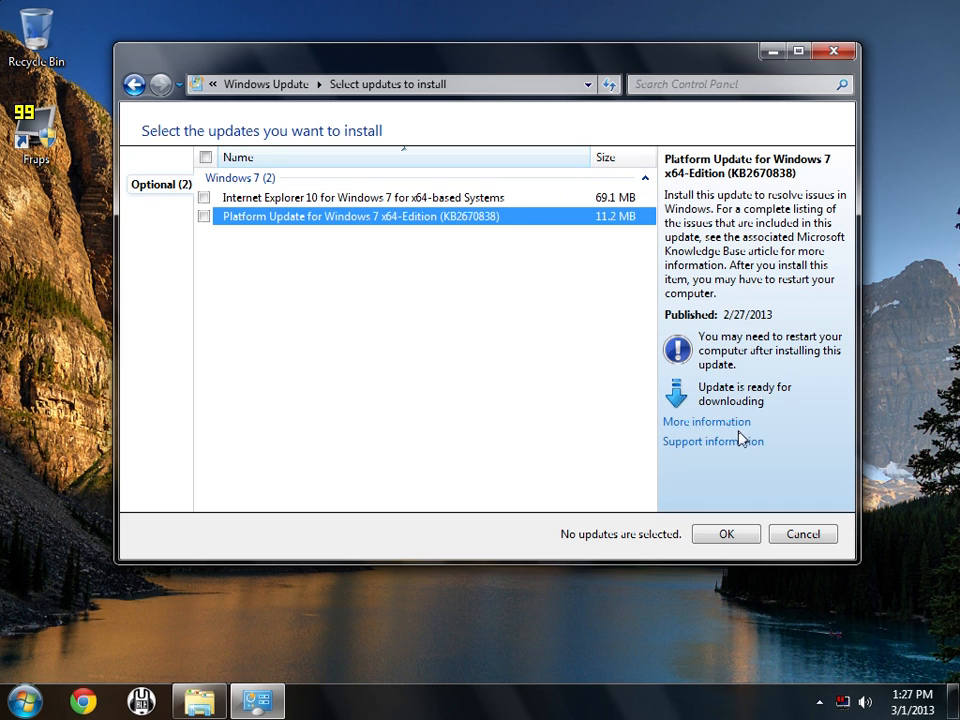
Step: Open the KB2670838 support article in Chrome and read down through prerequisites and restart requirement
click(504, 360)
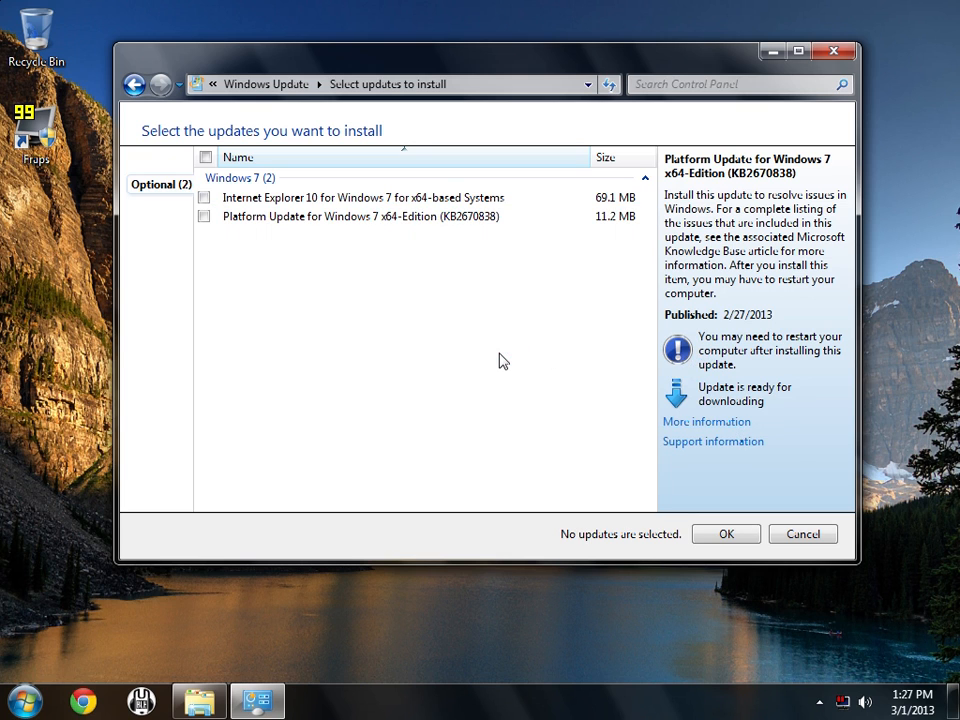
click(706, 420)
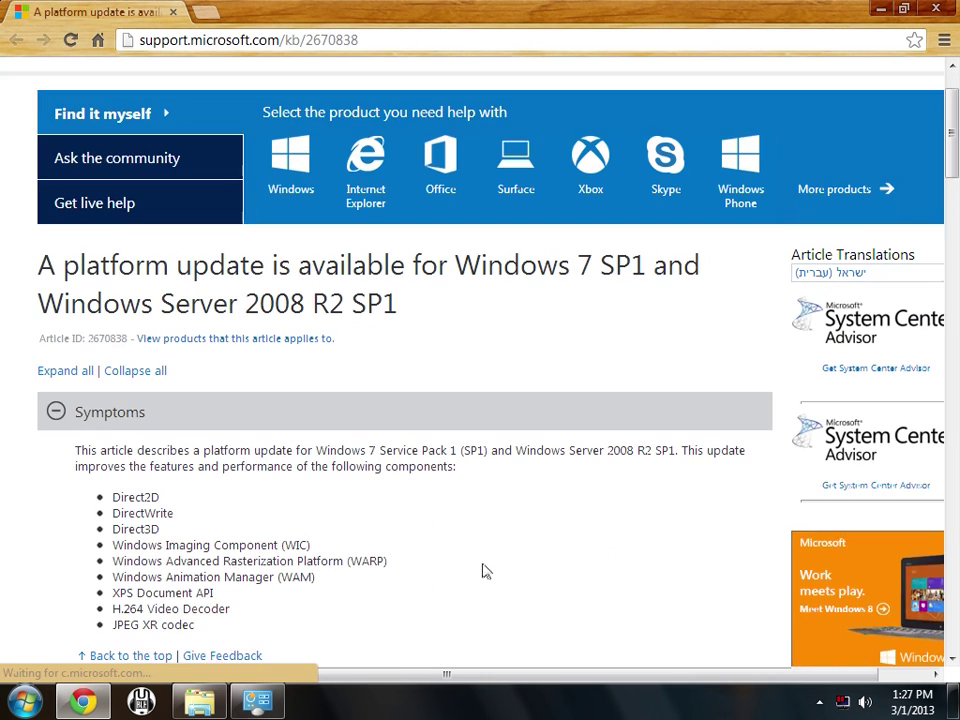
scroll(down, 3)
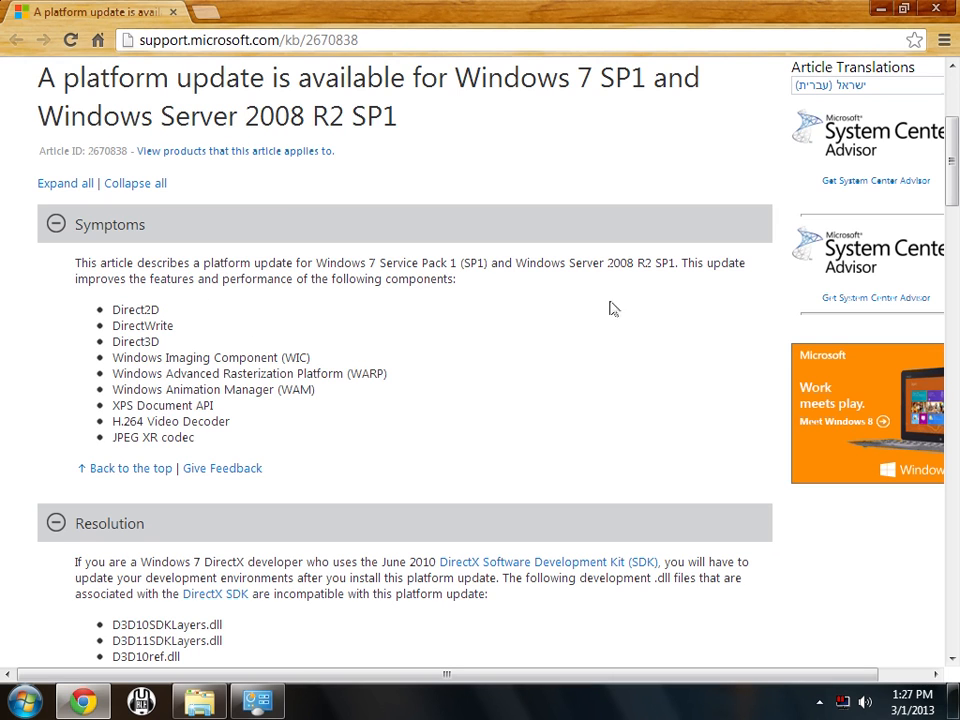
mouse_move(216, 324)
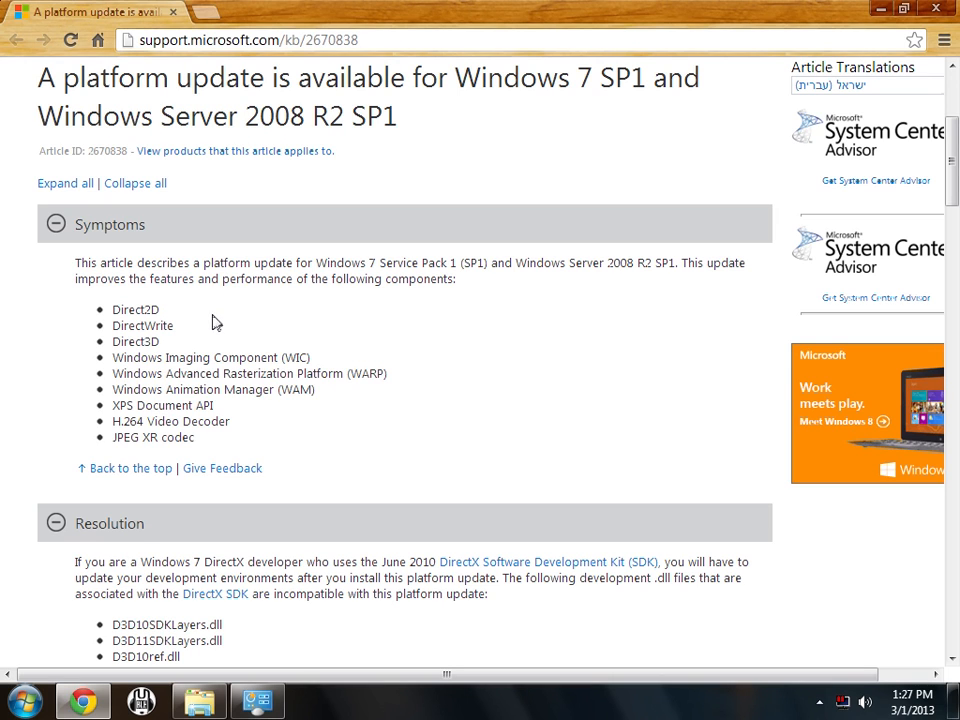
mouse_move(462, 364)
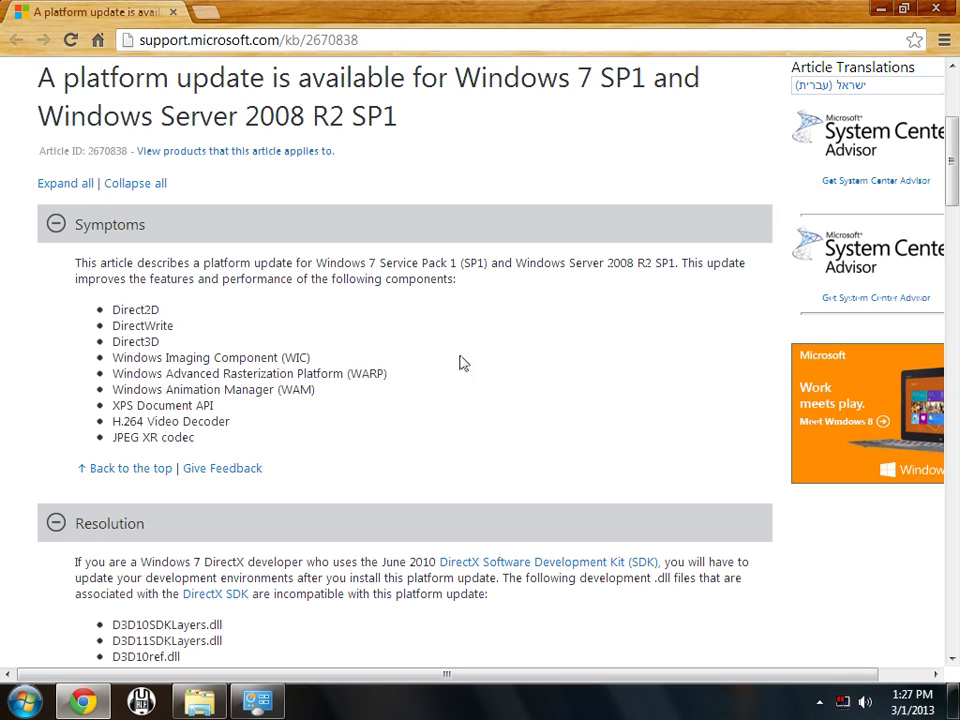
scroll(down, 3)
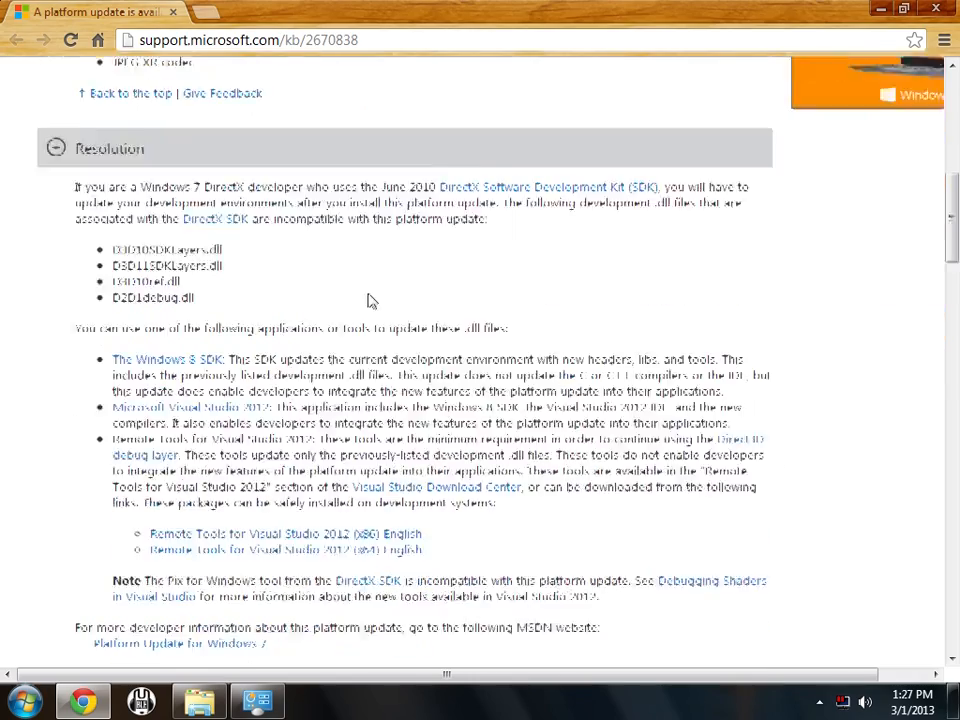
scroll(down, 3)
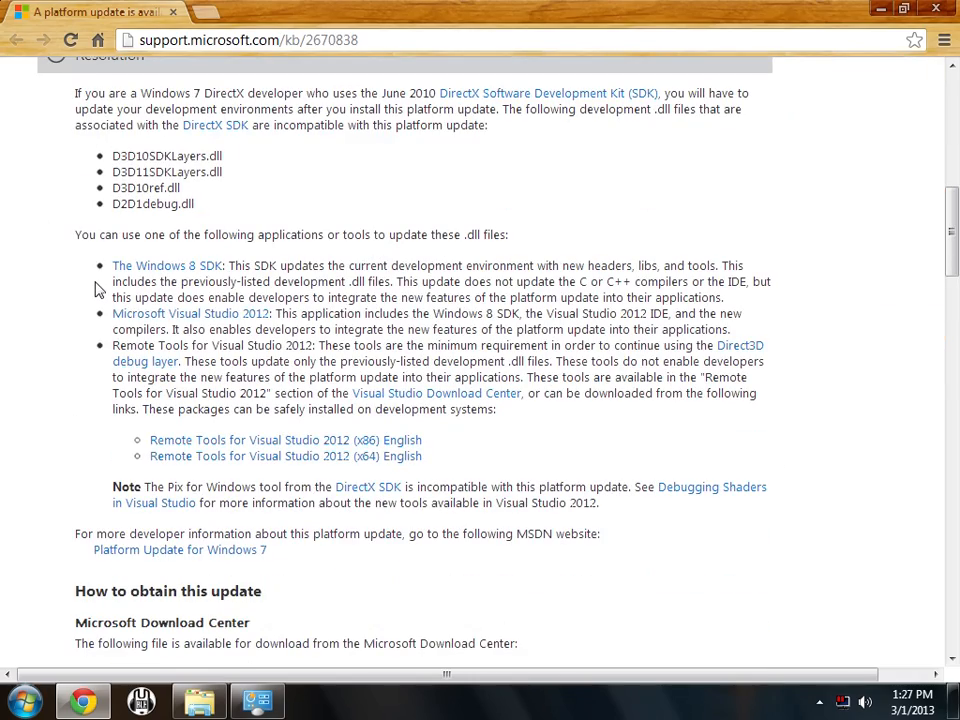
scroll(down, 3)
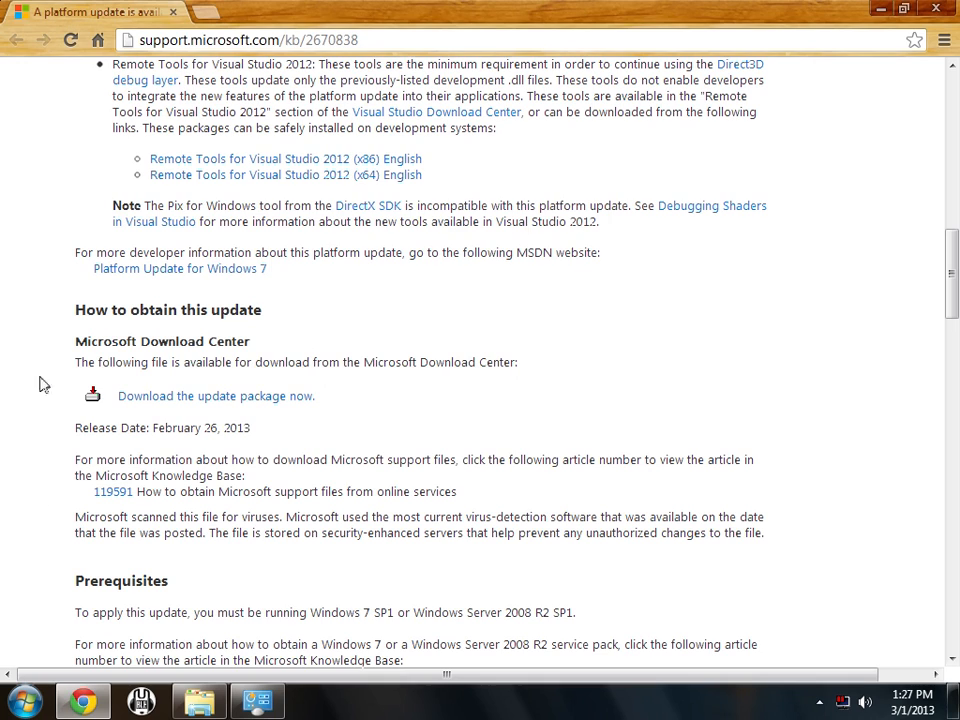
scroll(down, 3)
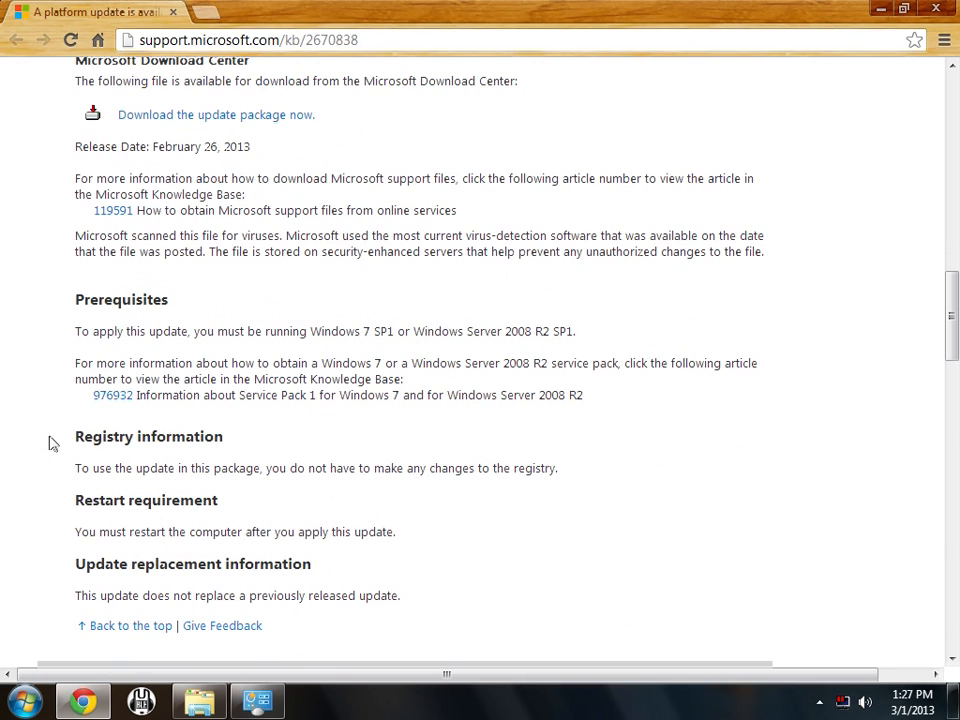
scroll(down, 3)
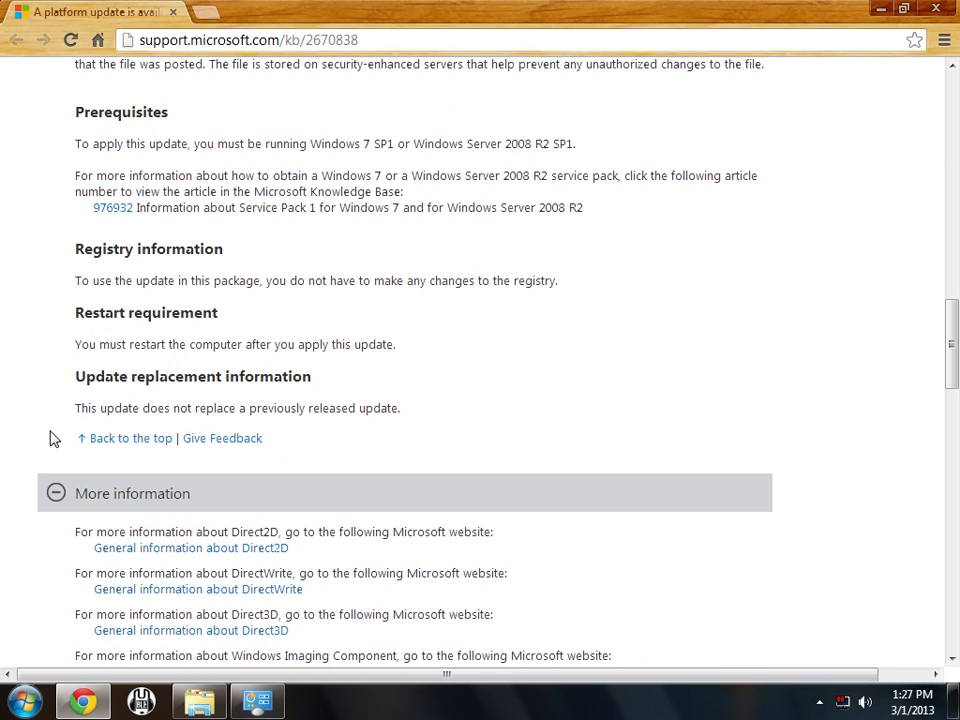
scroll(down, 3)
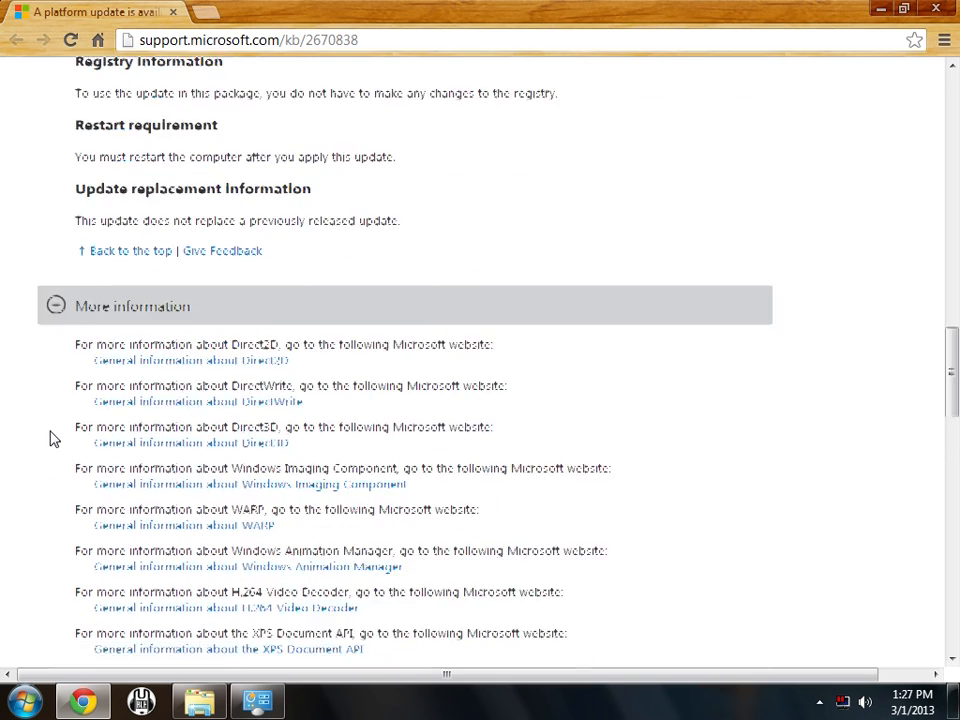
scroll(down, 3)
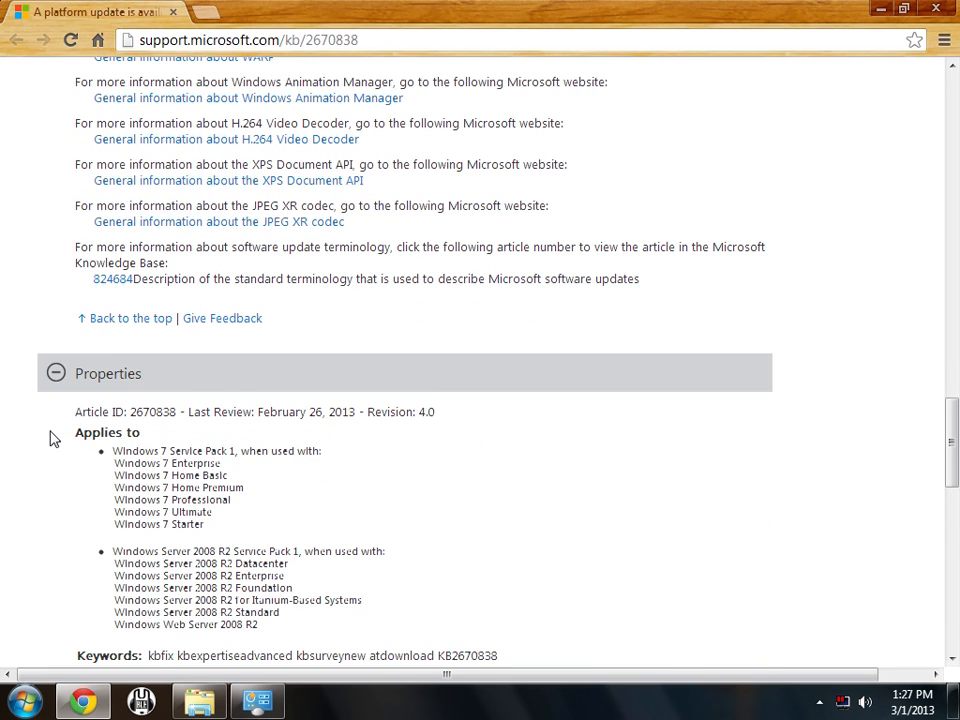
scroll(down, 3)
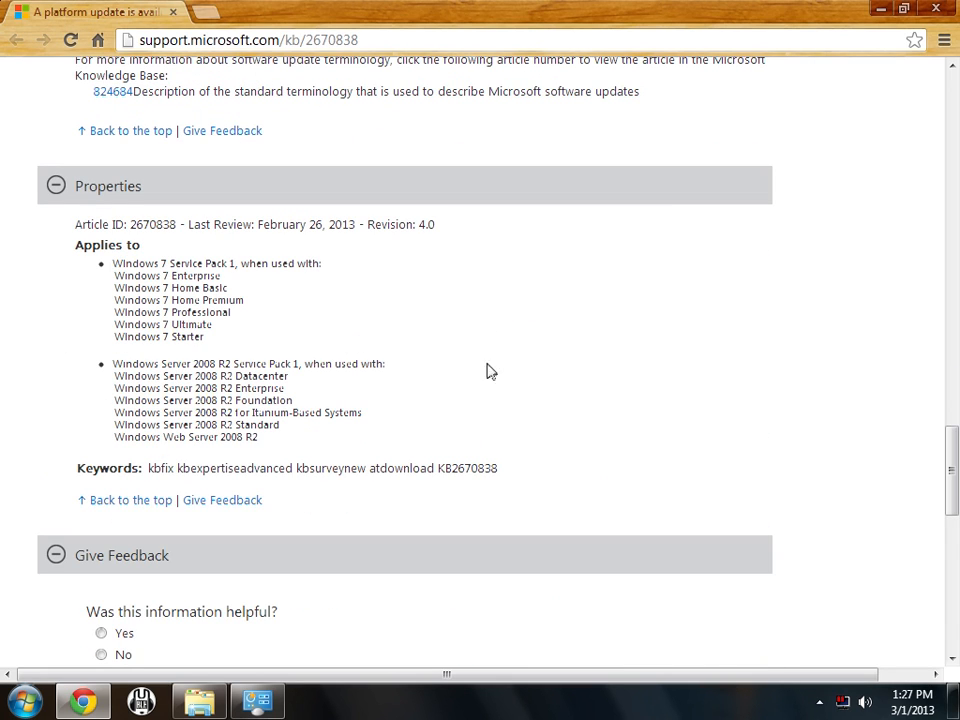
scroll(down, 3)
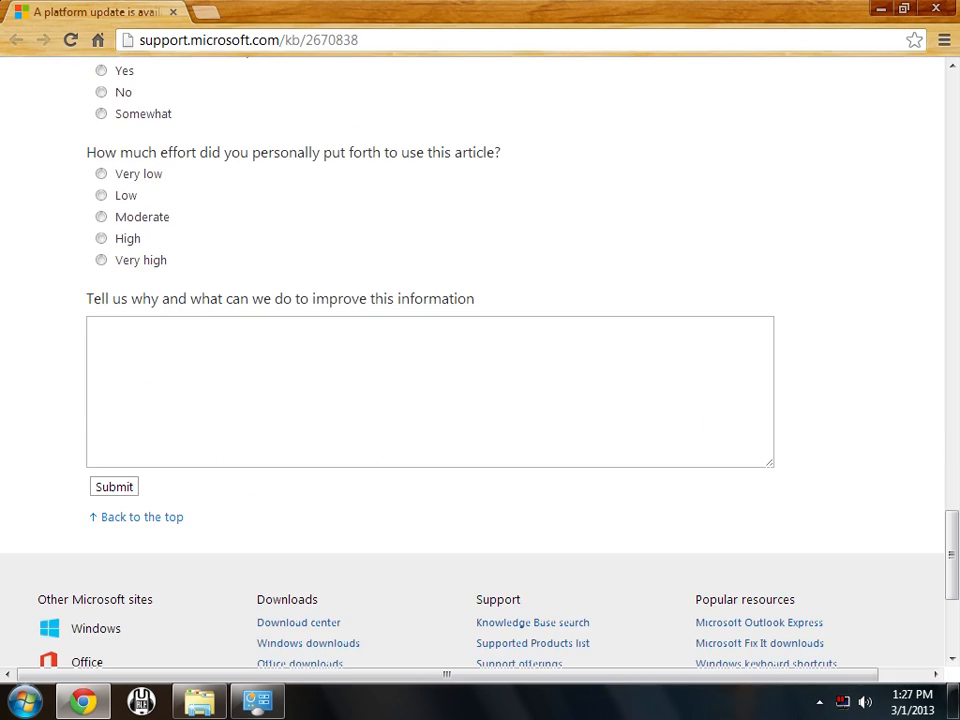
Step: Scroll back up the article and minimize Chrome to return to the Windows Update list
scroll(up, 3)
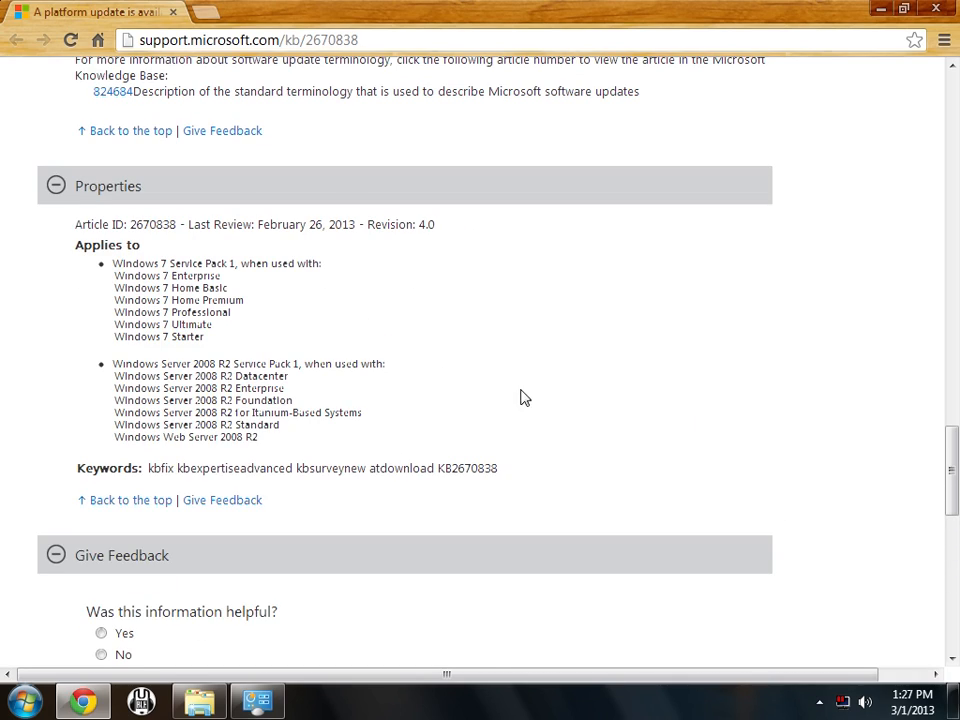
scroll(up, 3)
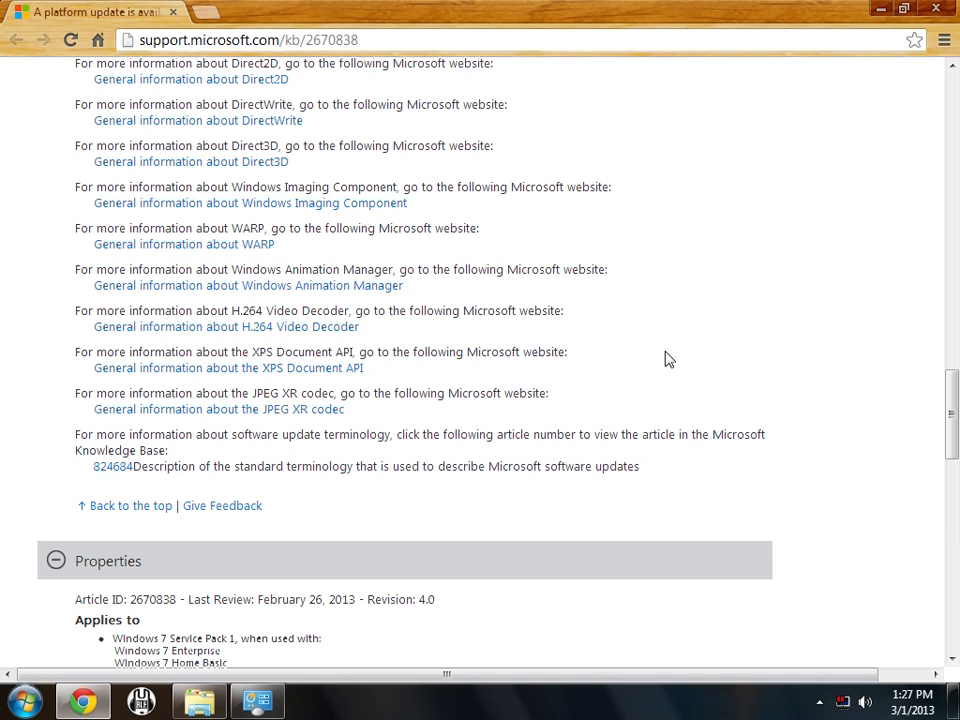
scroll(up, 3)
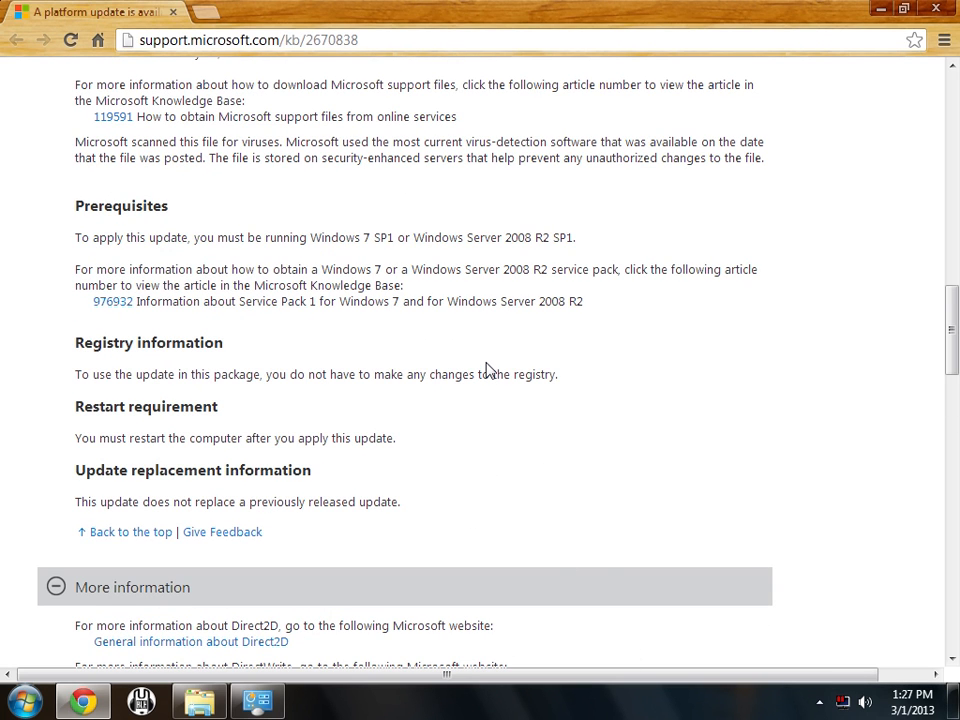
mouse_move(576, 480)
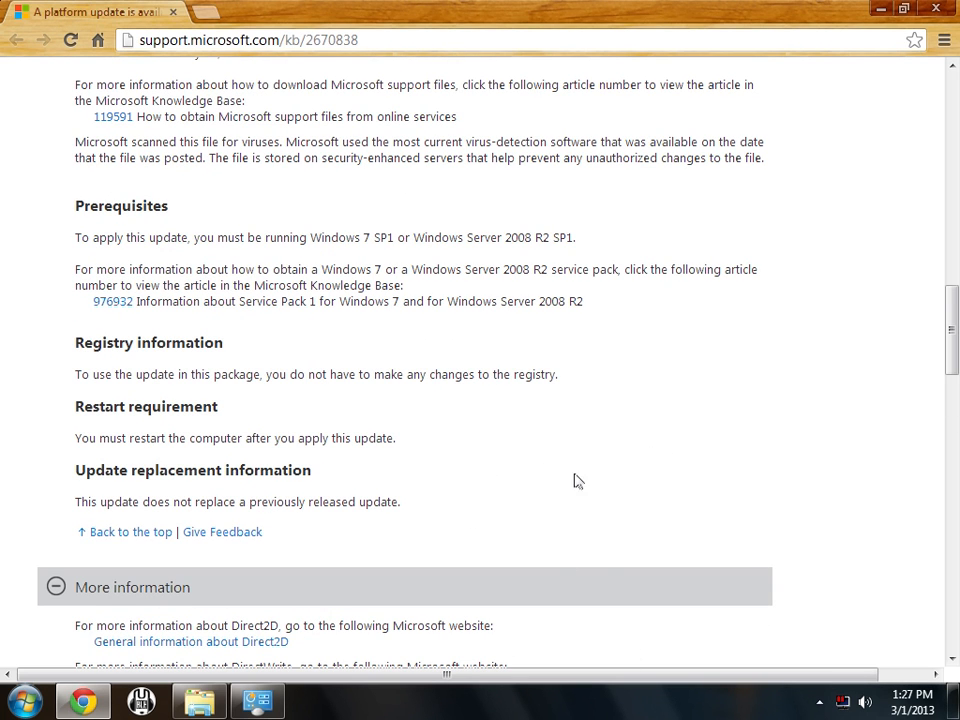
mouse_move(564, 478)
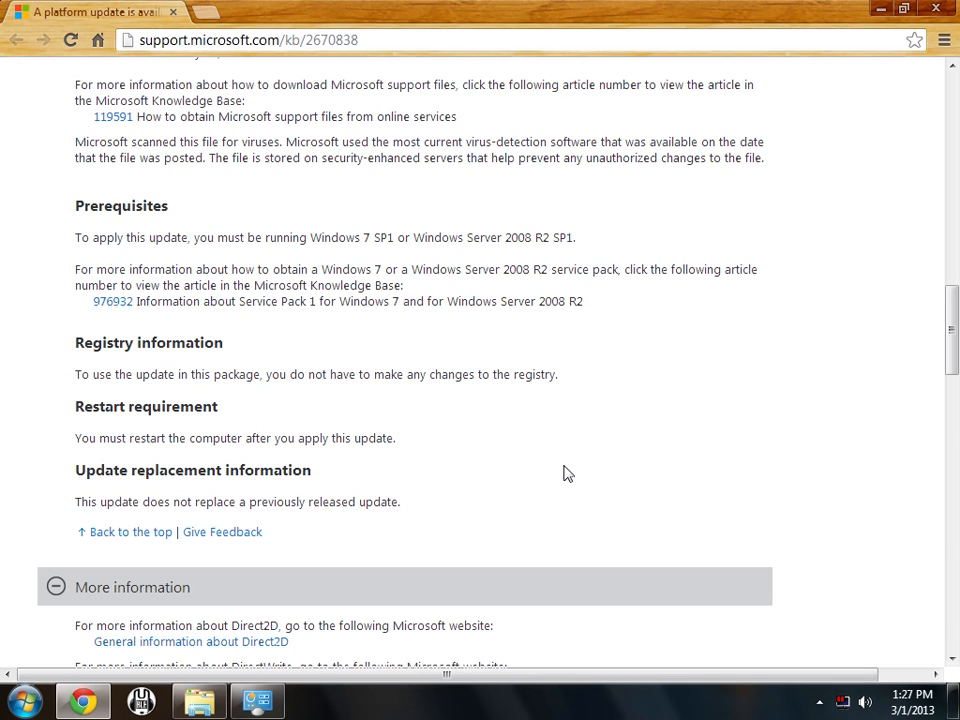
scroll(up, 3)
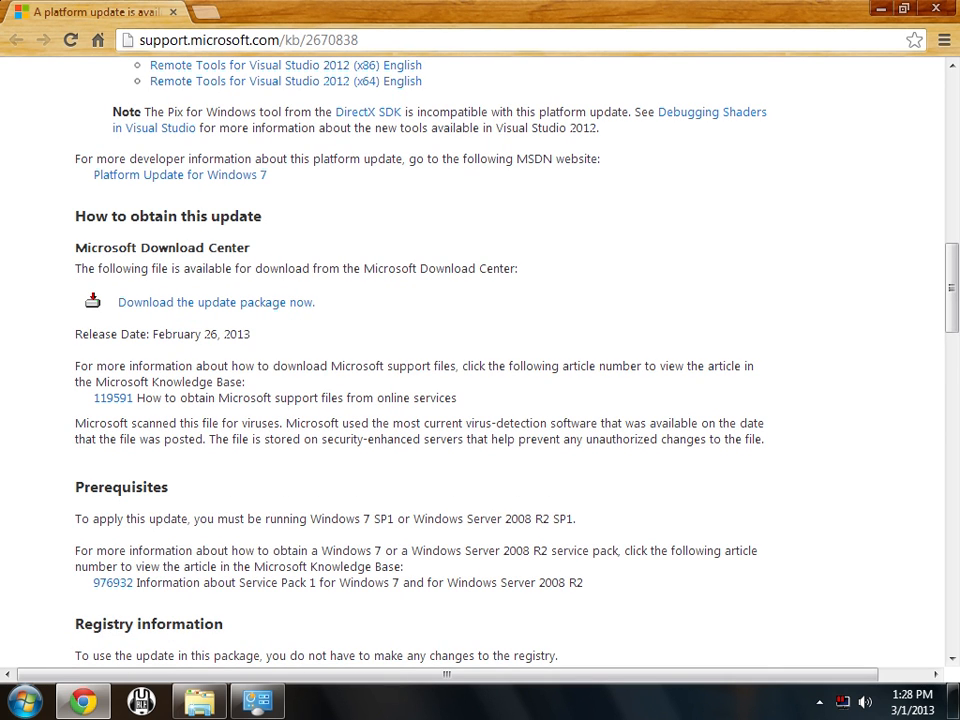
mouse_move(596, 300)
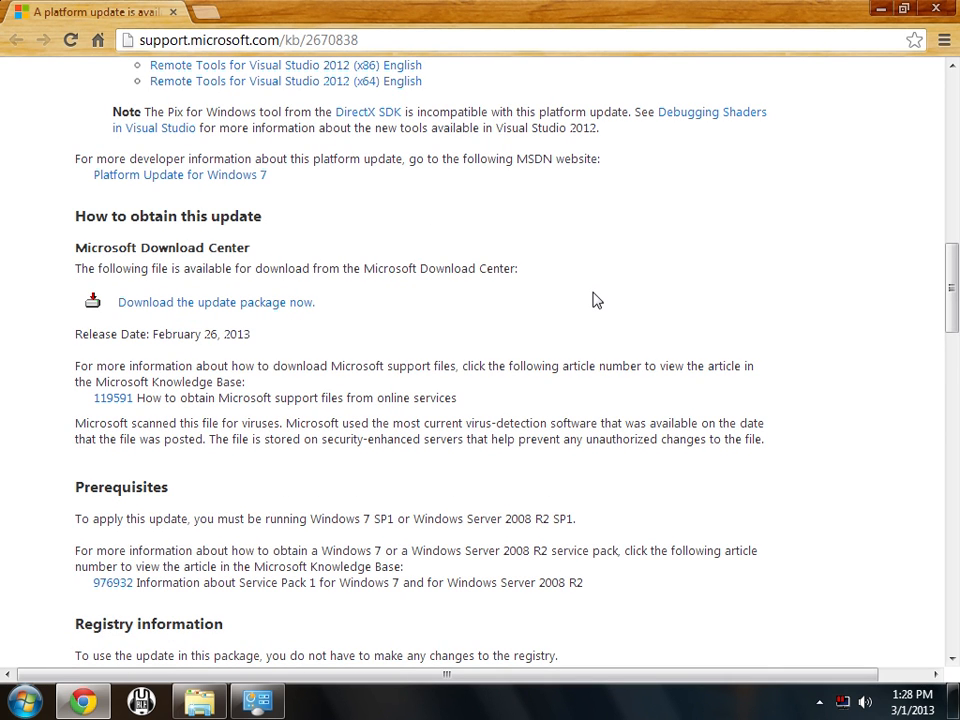
mouse_move(608, 308)
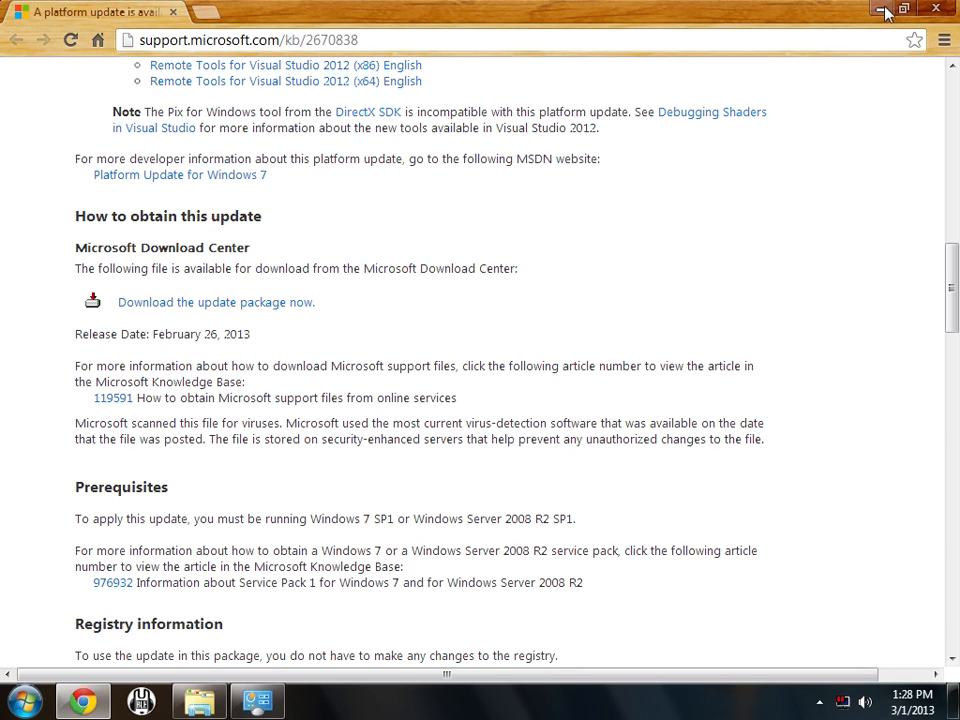
click(884, 10)
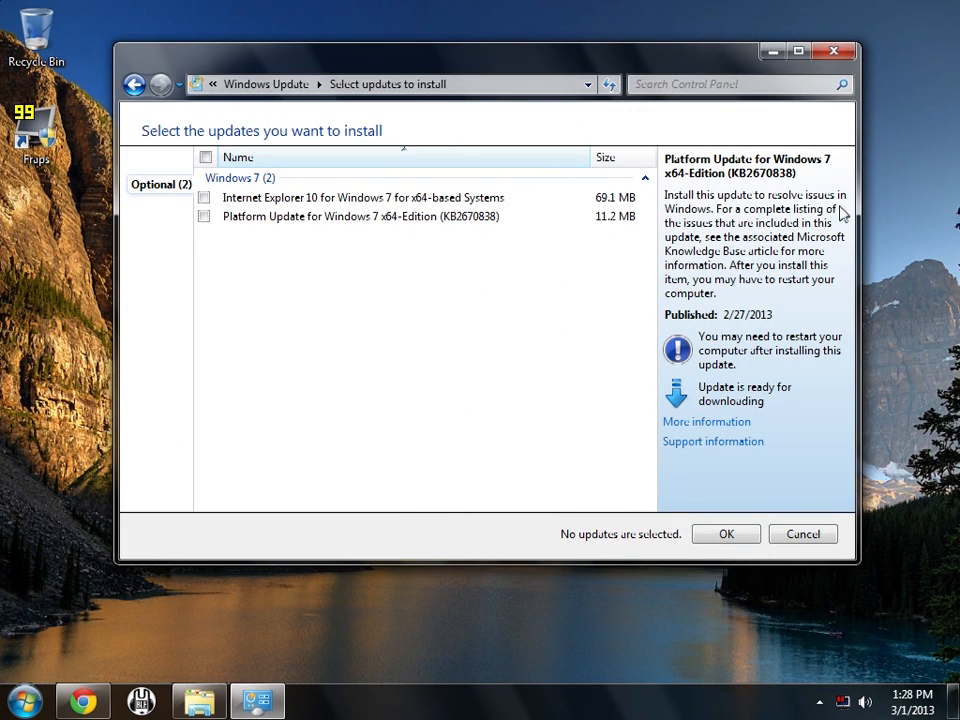
mouse_move(558, 440)
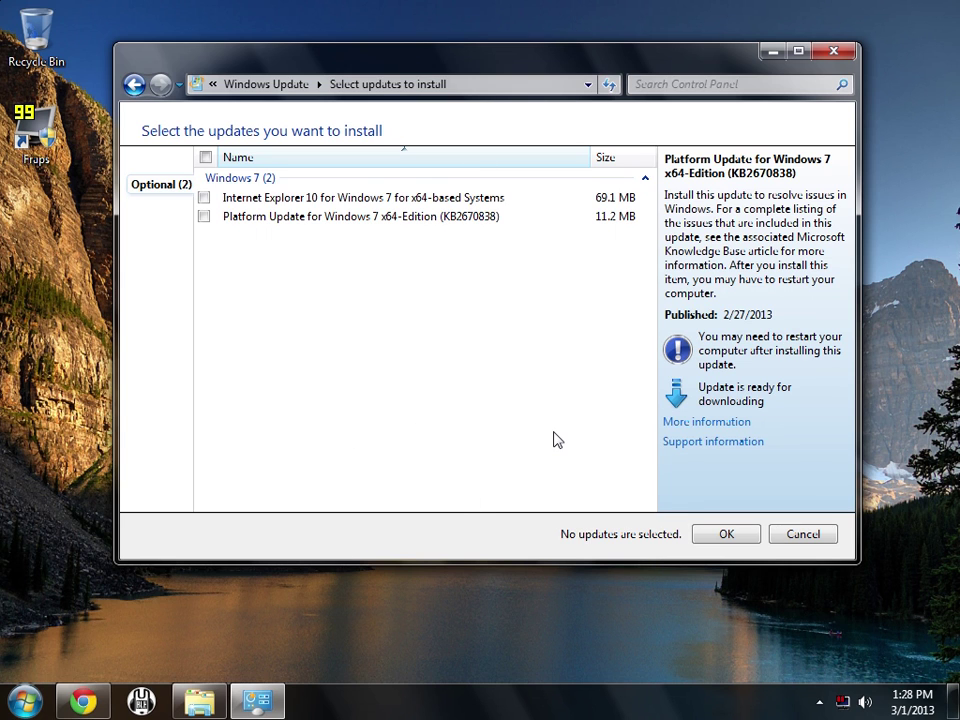
mouse_move(50, 684)
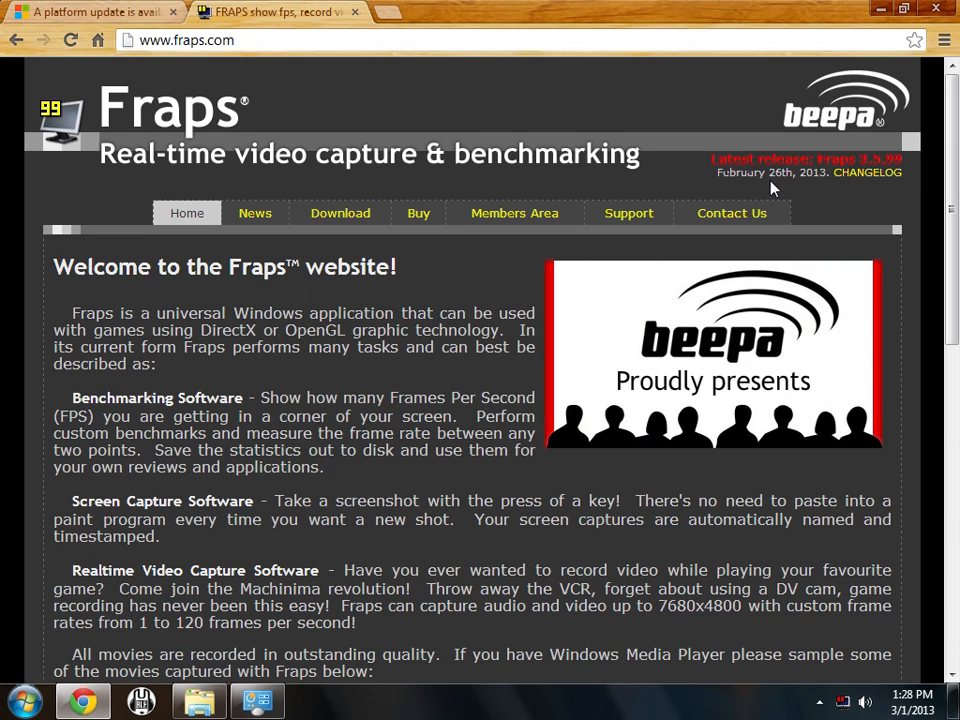
Step: Open the changelog for the Fraps 3.5.99 release on the Fraps news page
click(256, 212)
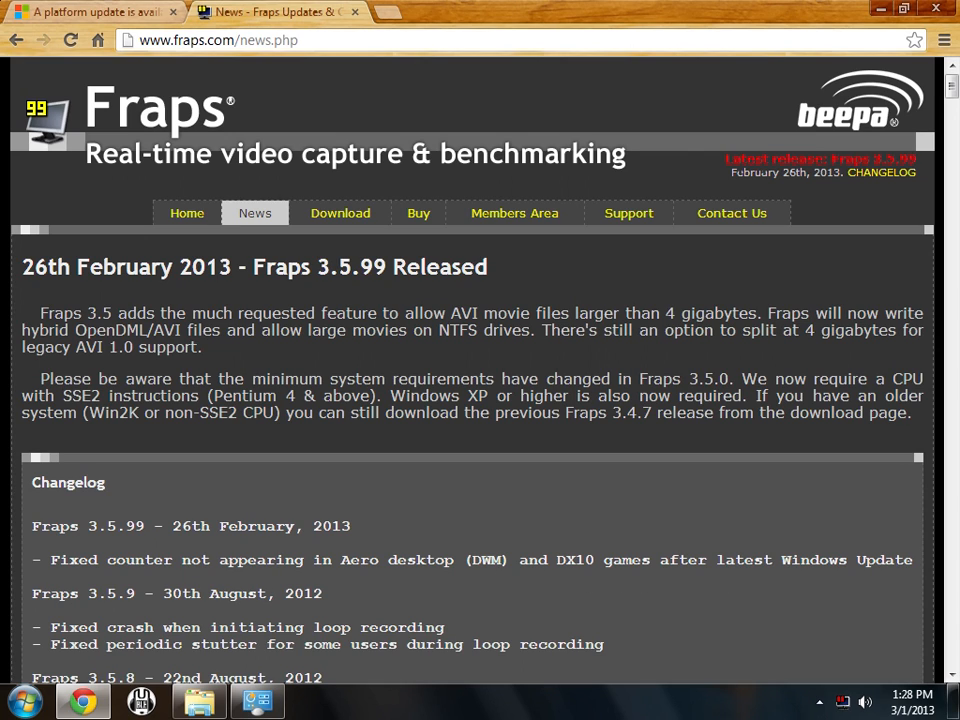
mouse_move(536, 588)
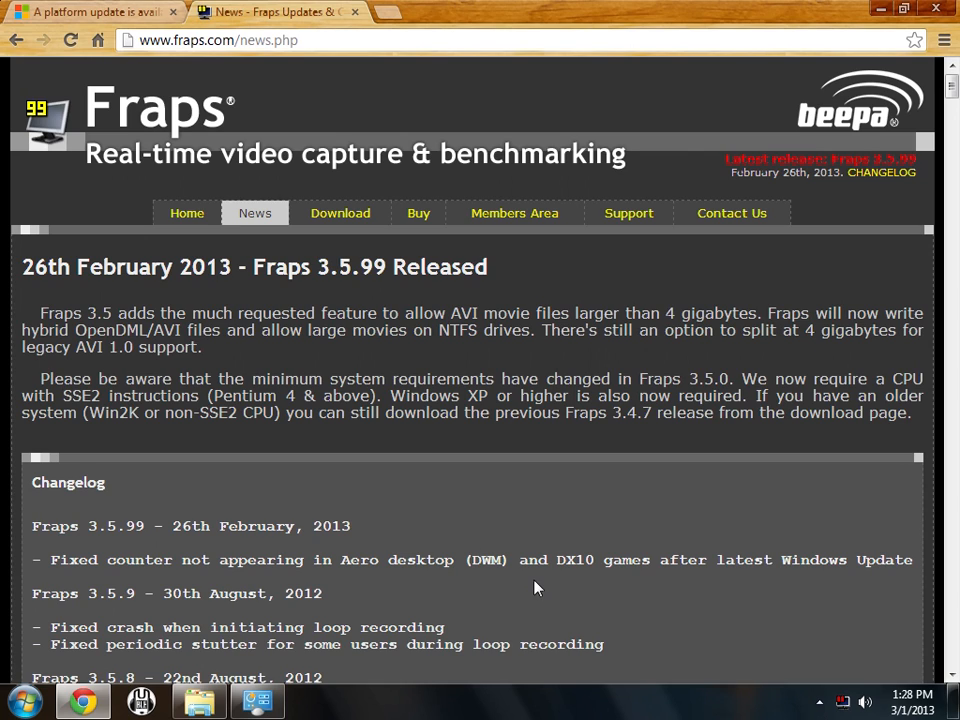
mouse_move(110, 584)
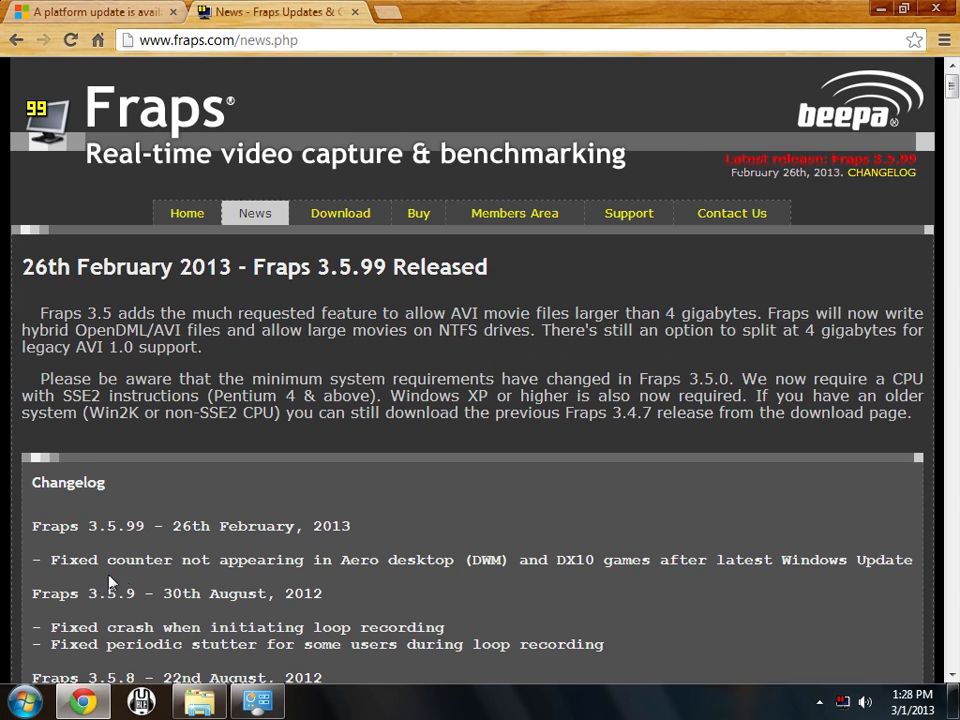
mouse_move(584, 438)
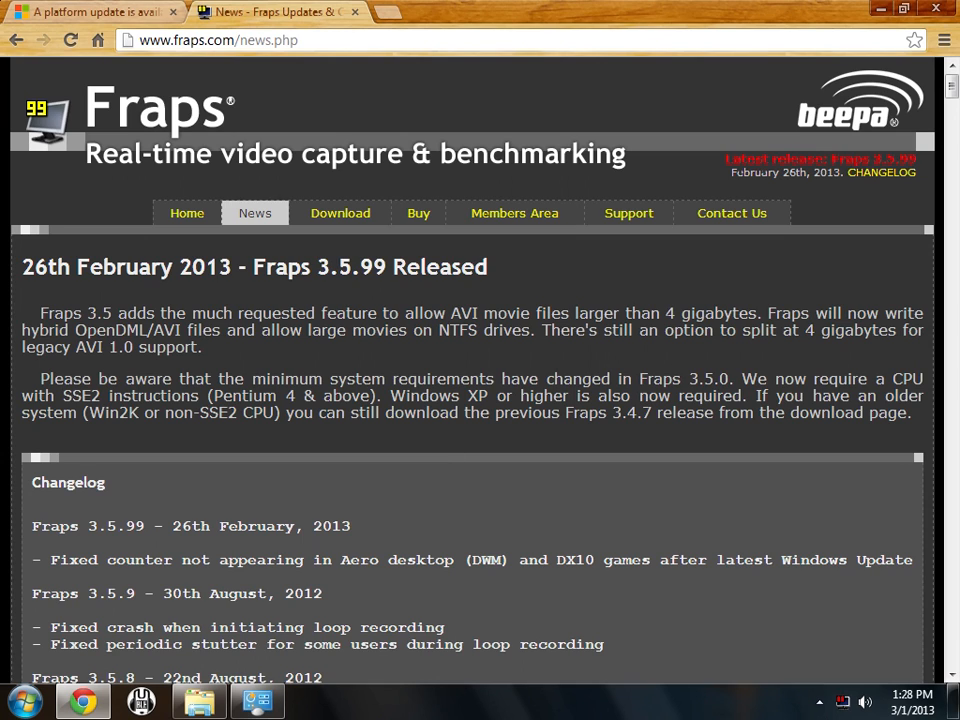
mouse_move(224, 110)
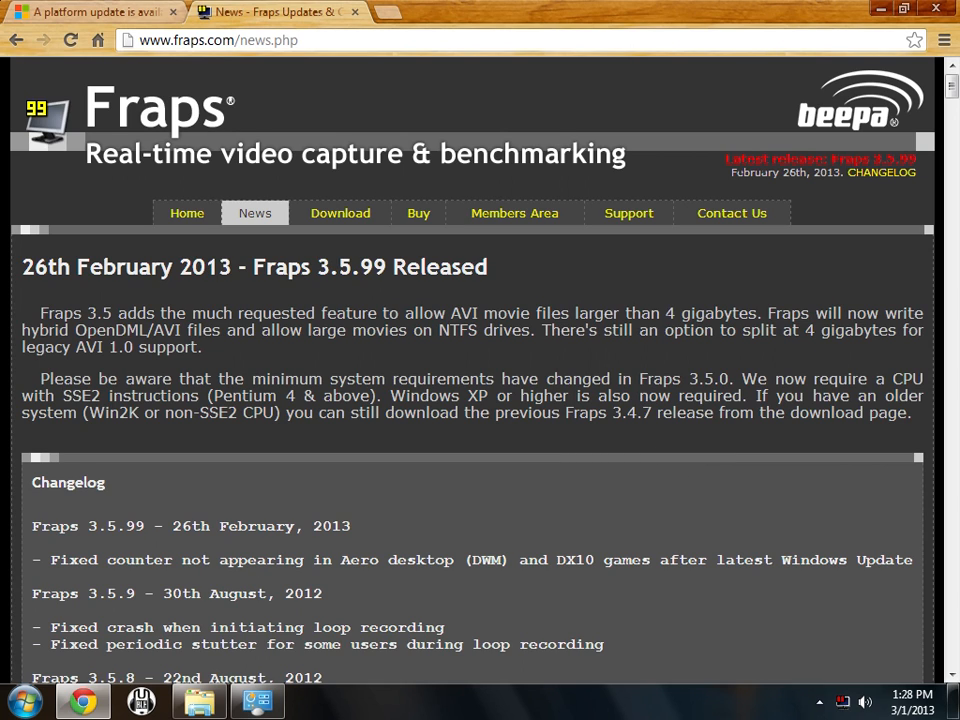
mouse_move(780, 266)
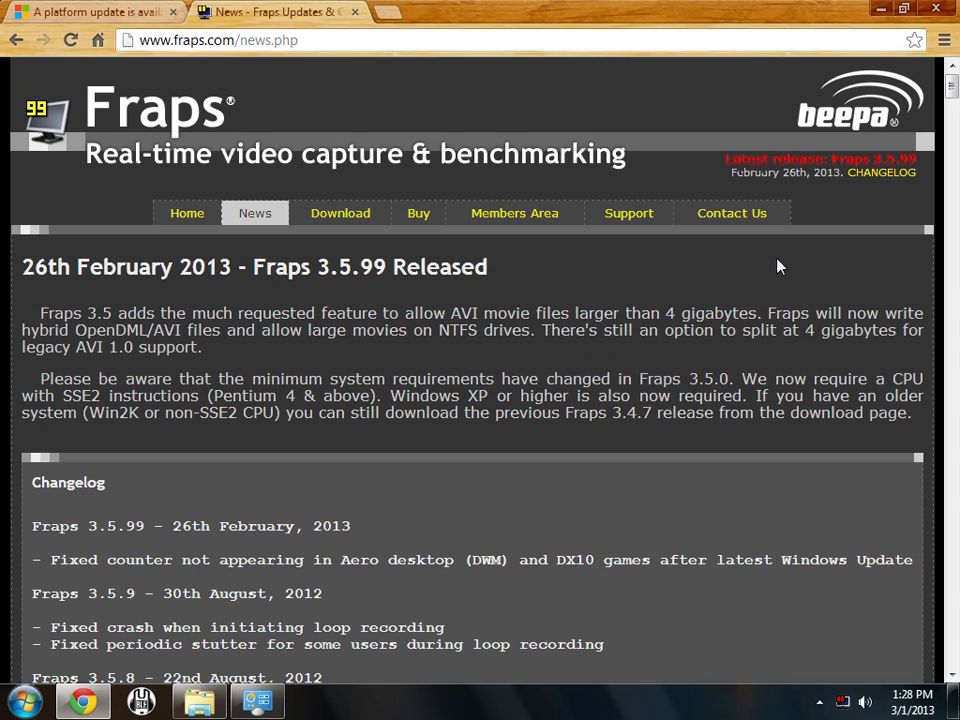
mouse_move(632, 520)
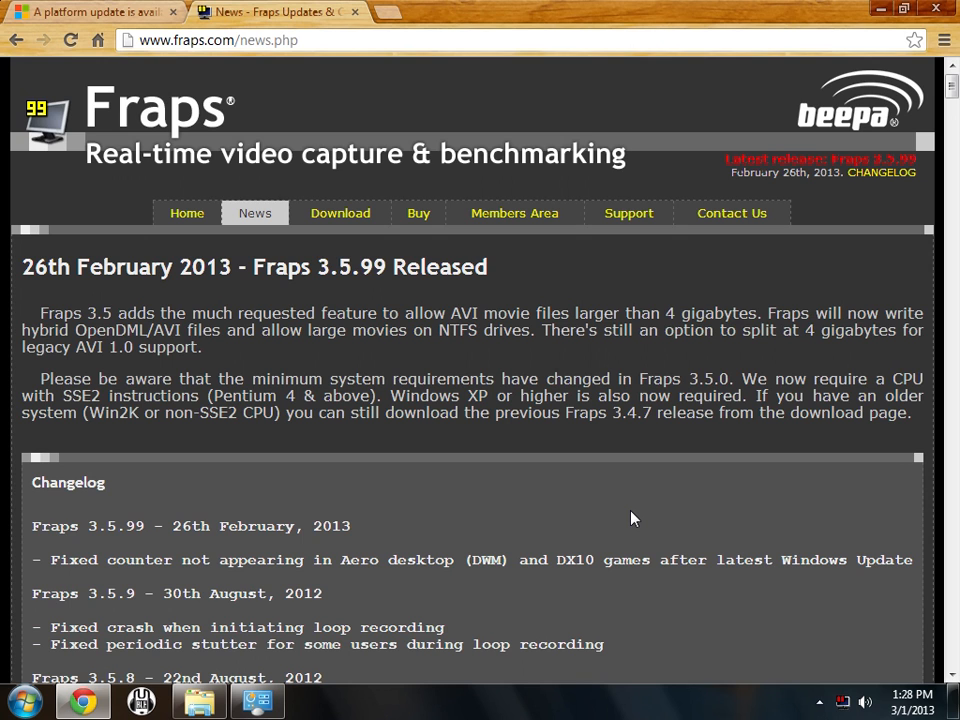
mouse_move(576, 492)
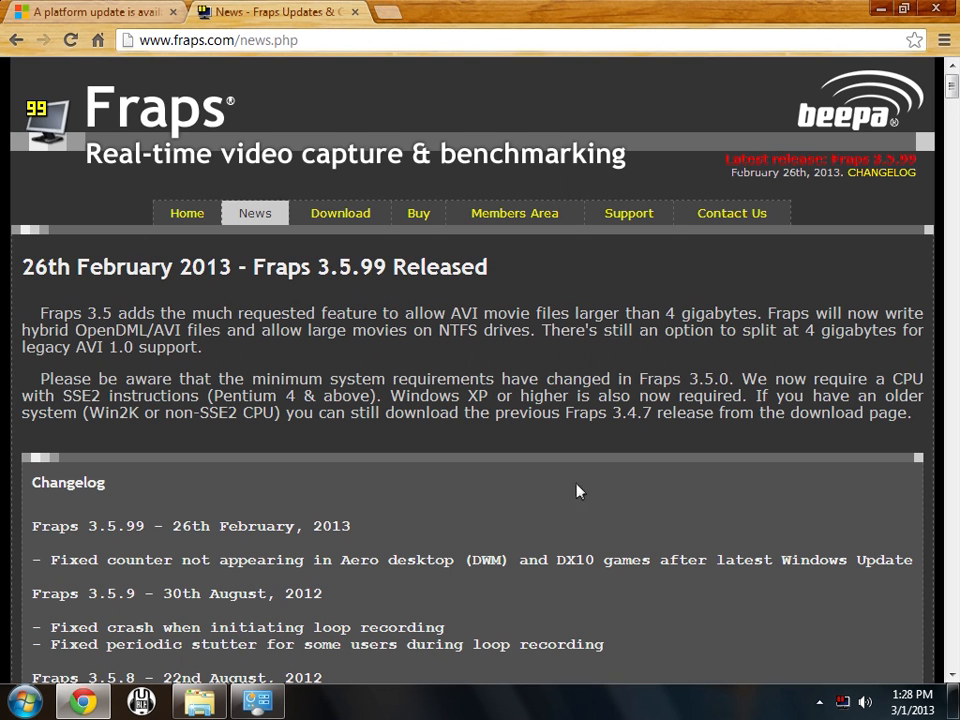